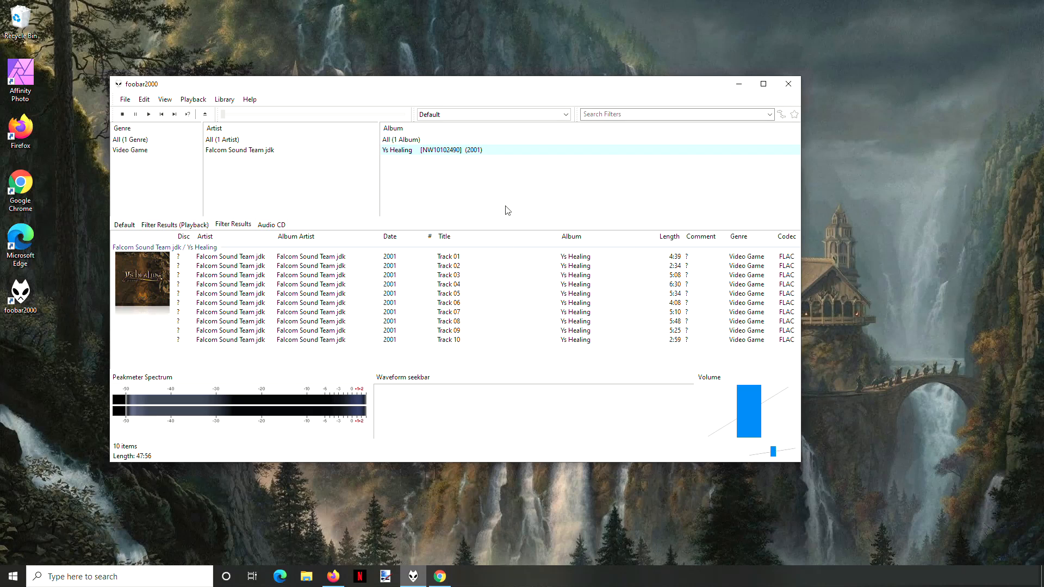
pyautogui.moveTo(514, 194)
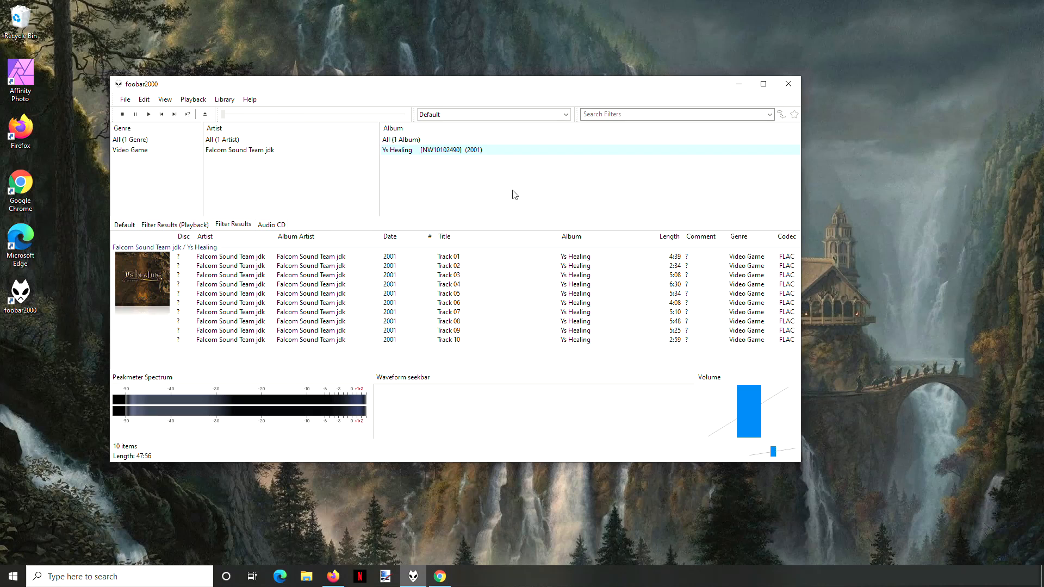
pyautogui.moveTo(493, 180)
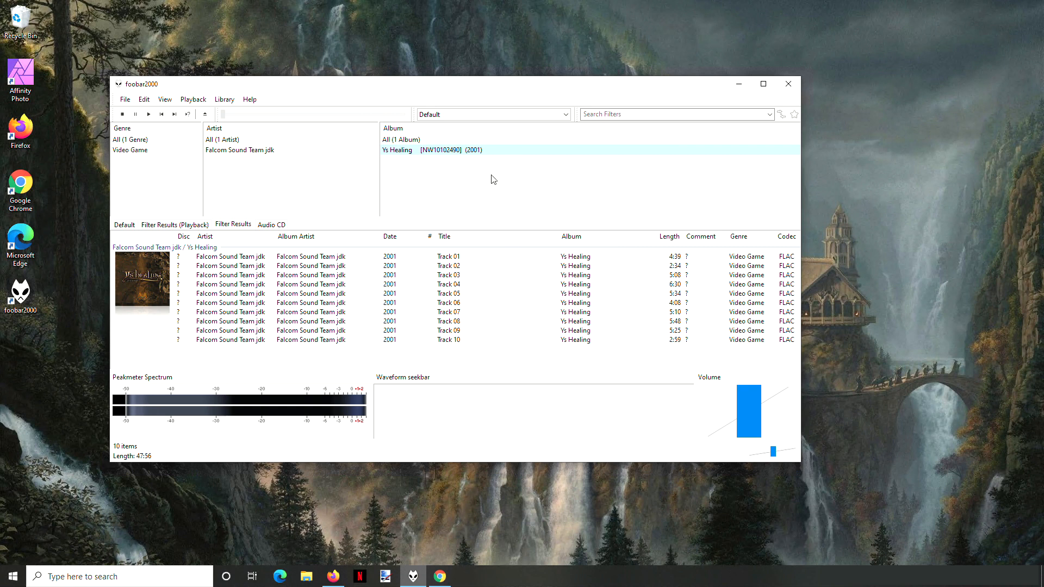
pyautogui.moveTo(428, 142)
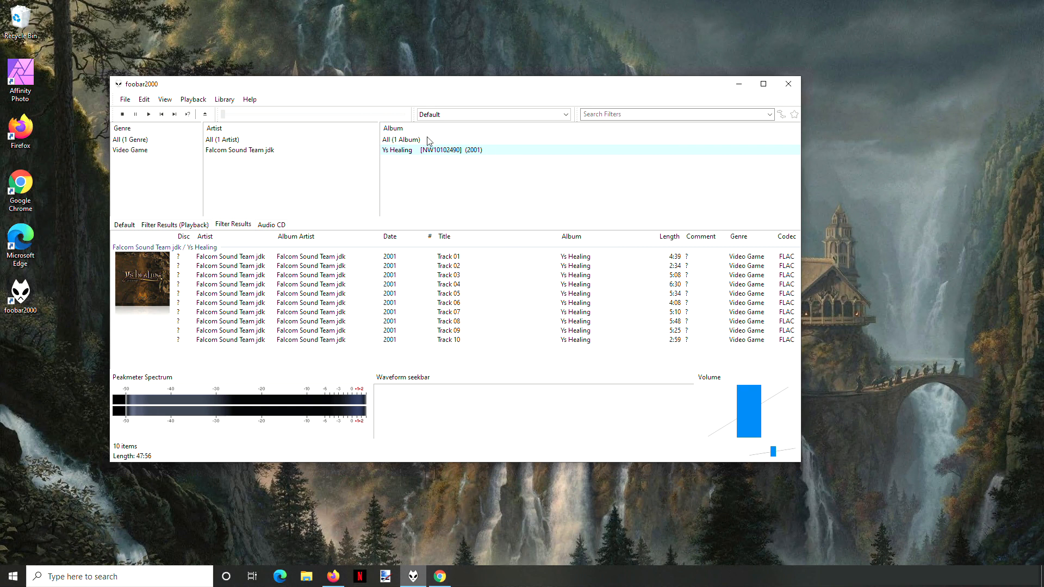
pyautogui.moveTo(457, 89)
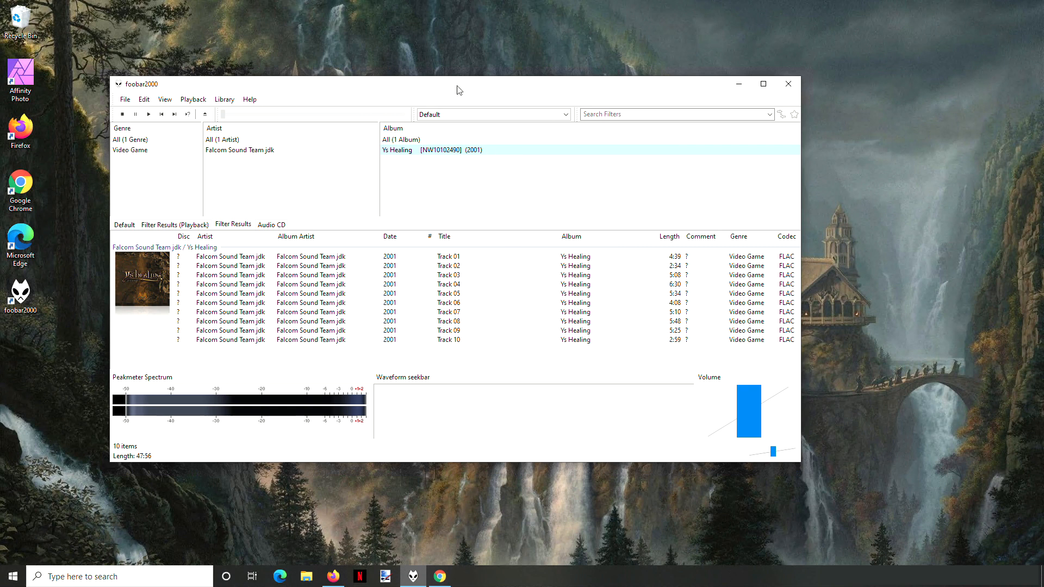
pyautogui.moveTo(421, 222)
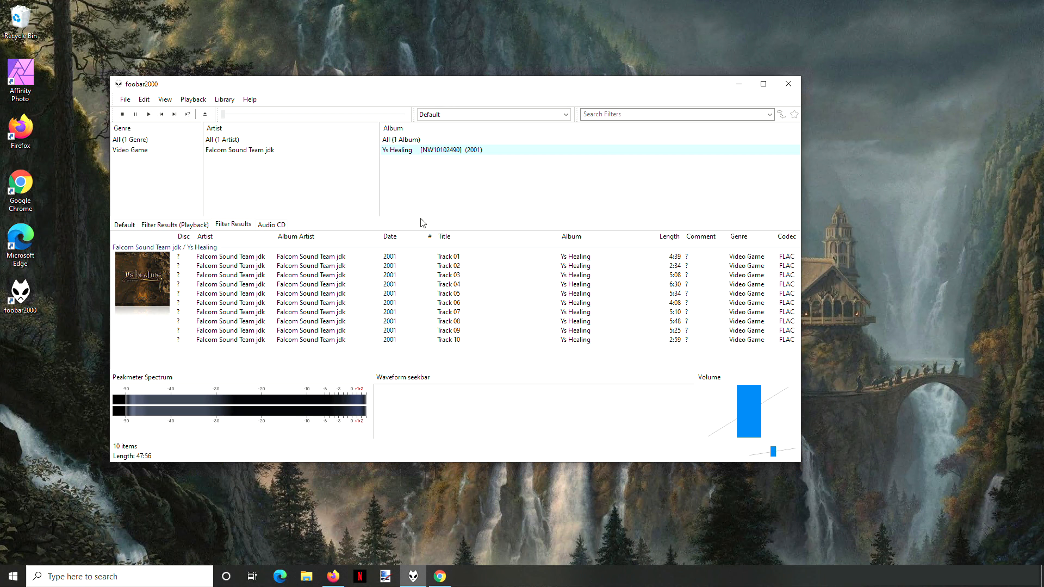
pyautogui.moveTo(440, 149)
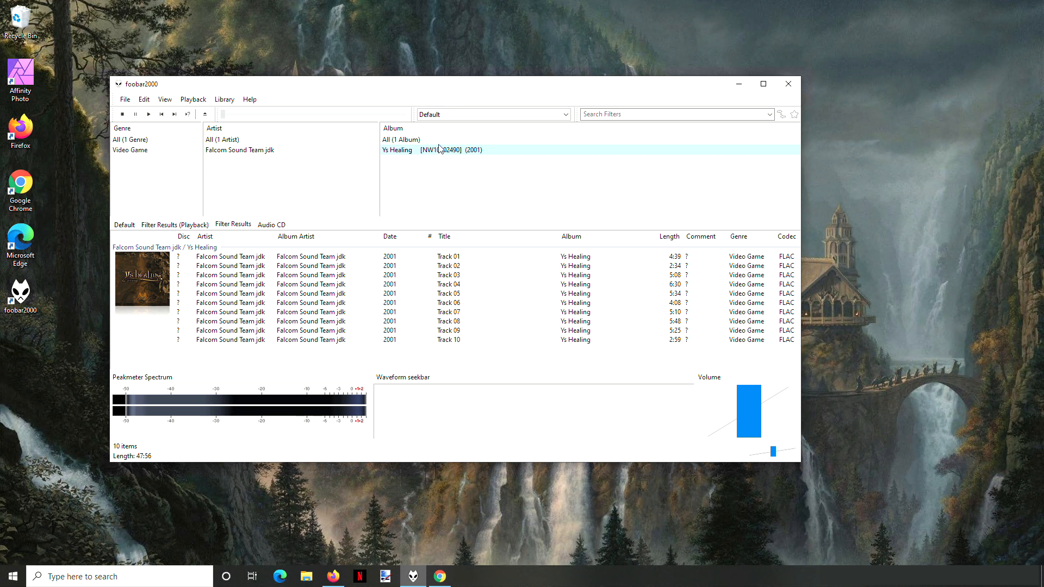
pyautogui.moveTo(454, 93)
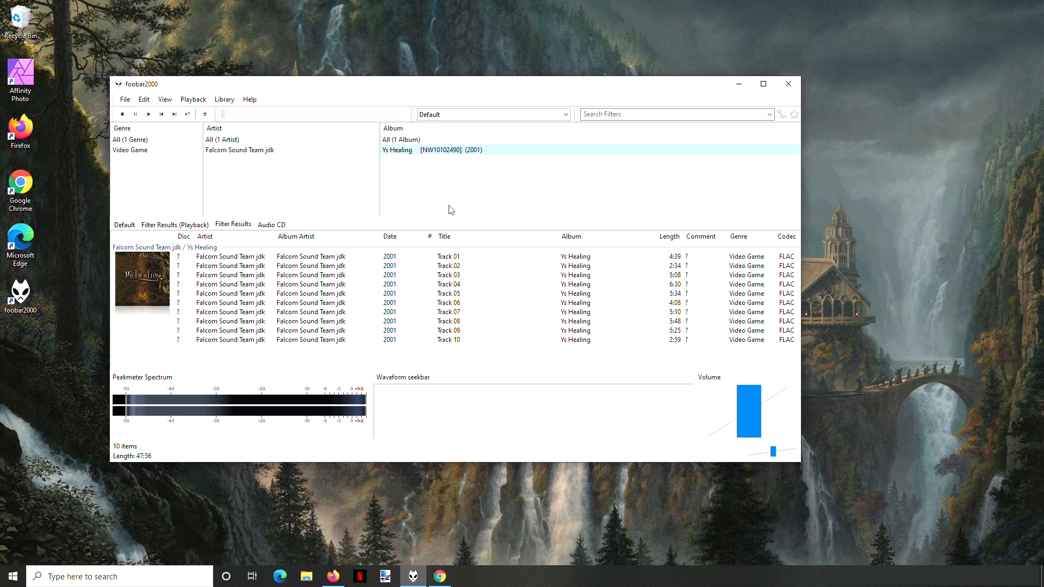
pyautogui.moveTo(456, 328)
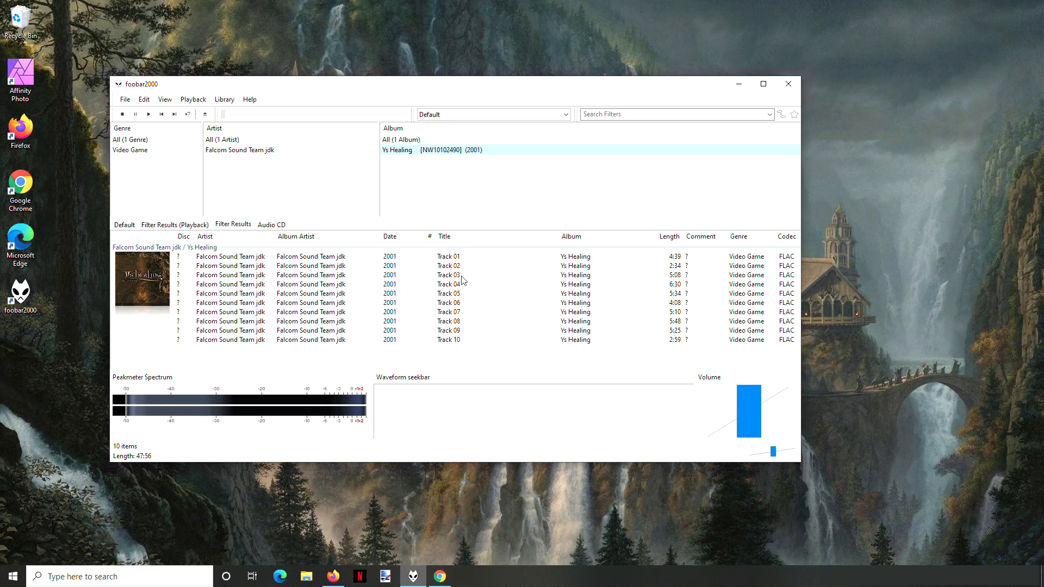
pyautogui.moveTo(438, 252)
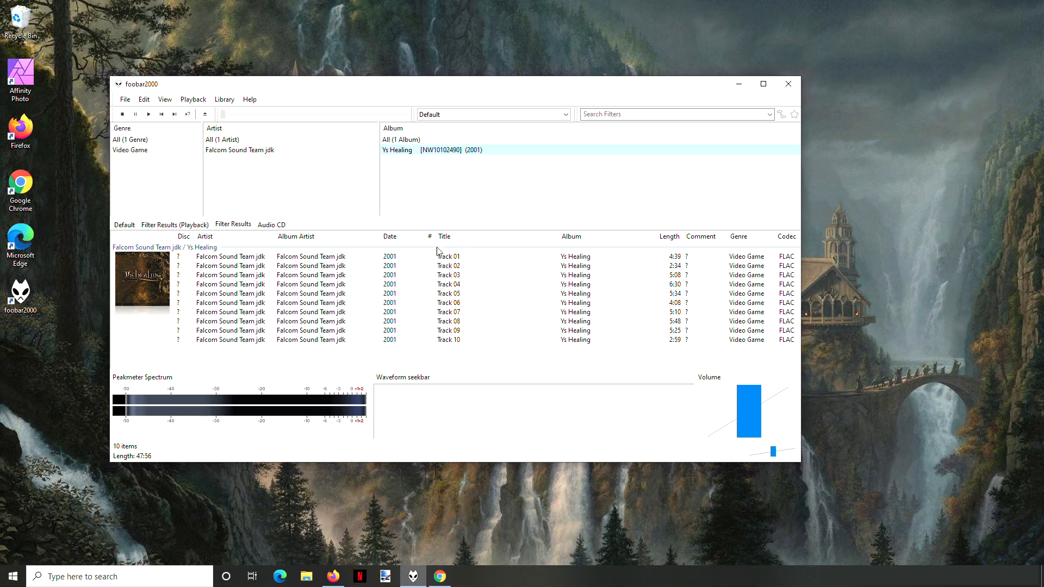
pyautogui.moveTo(427, 238)
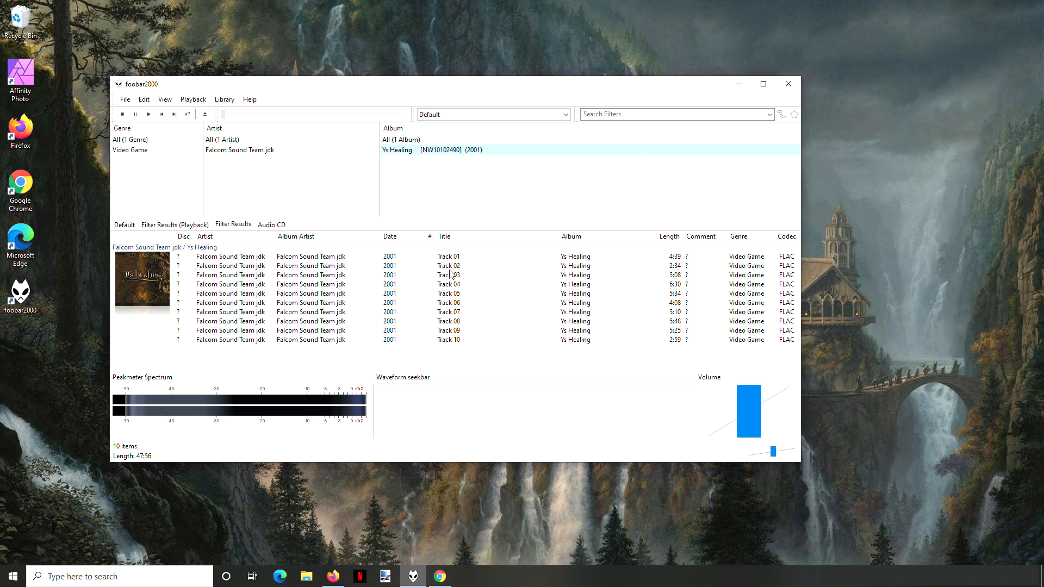
pyautogui.moveTo(515, 267)
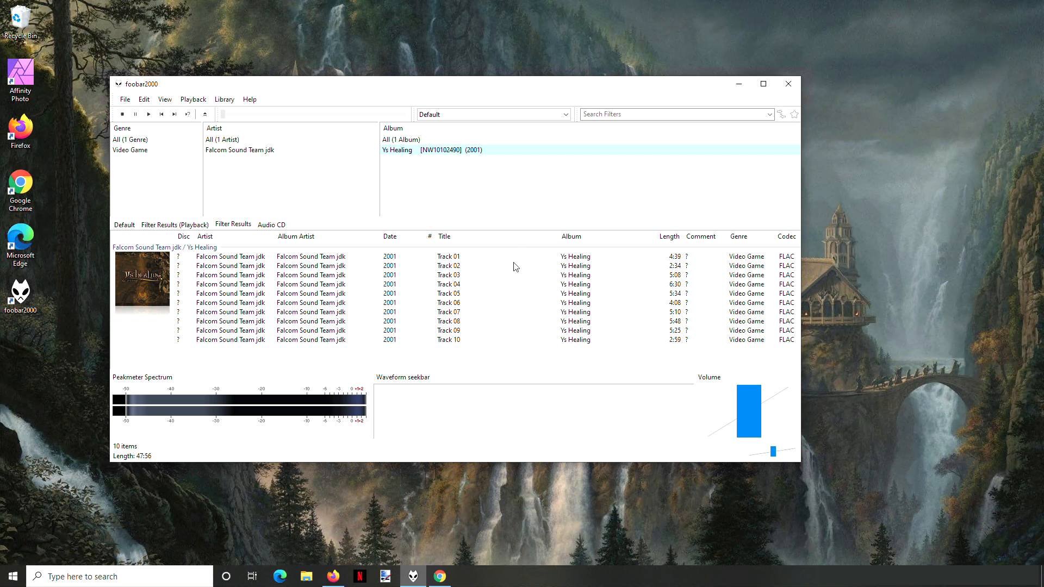
pyautogui.moveTo(459, 261)
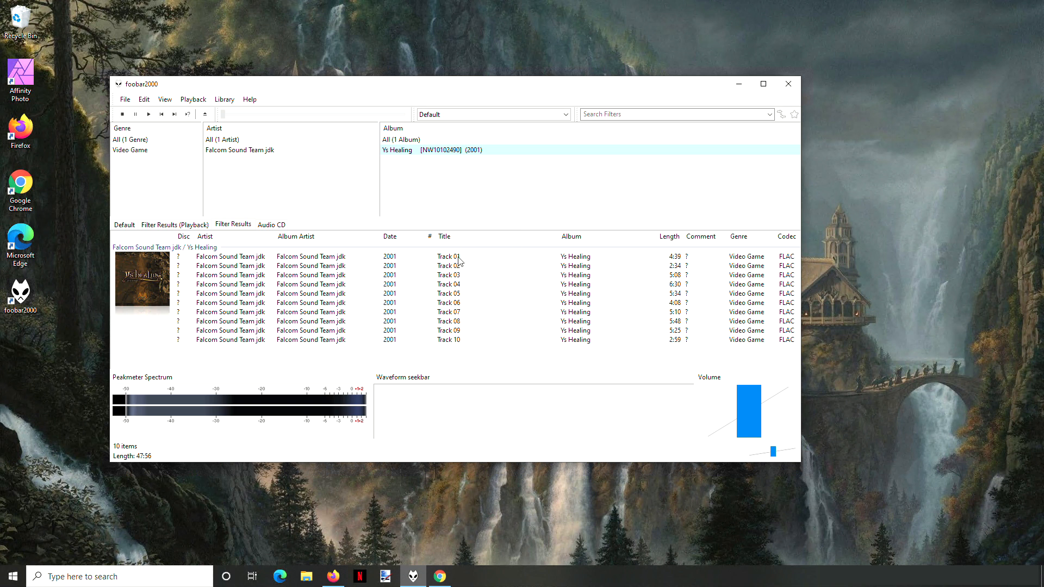
pyautogui.moveTo(468, 262)
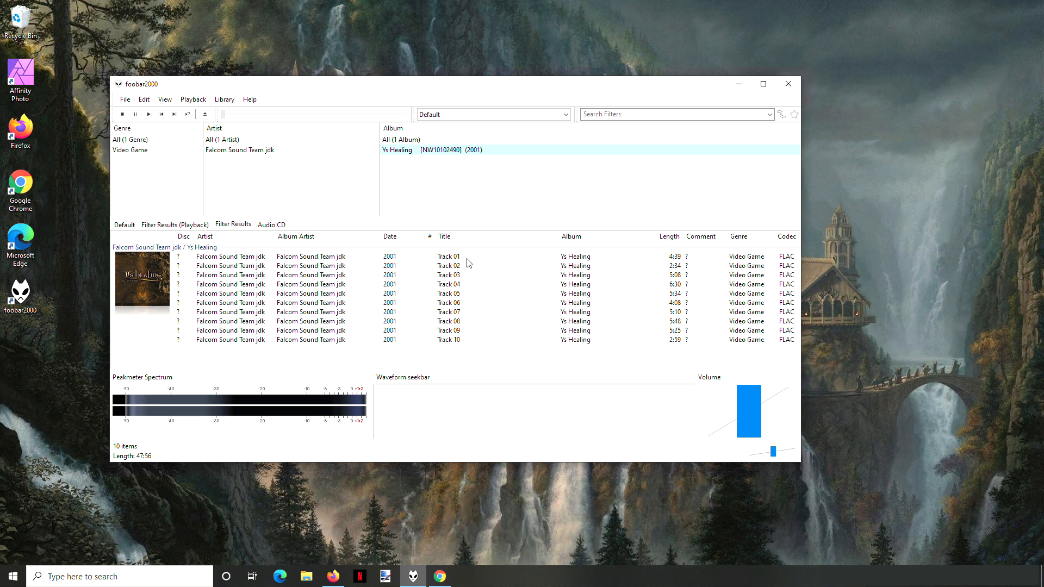
pyautogui.moveTo(452, 260)
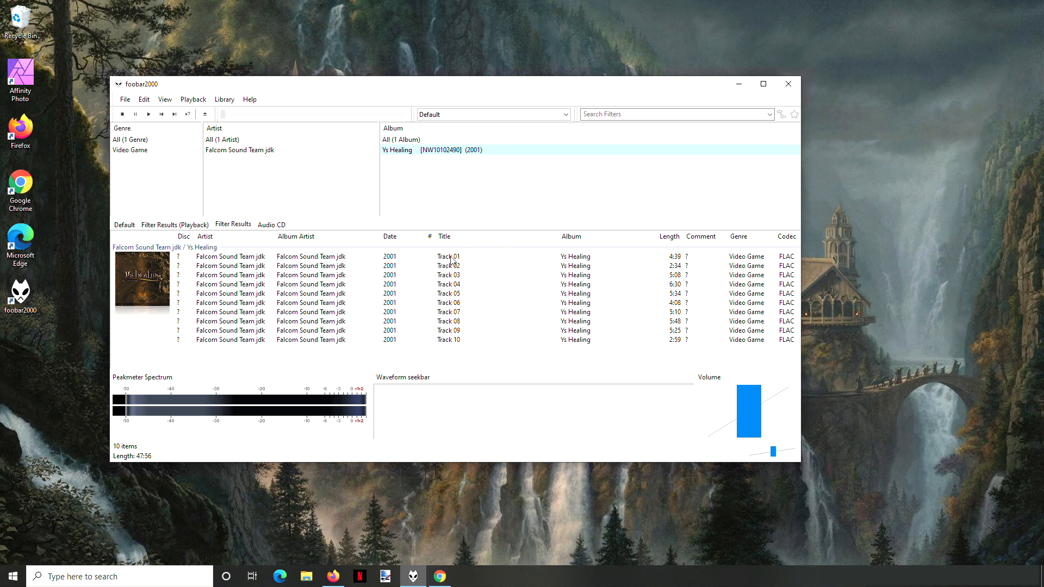
pyautogui.moveTo(475, 268)
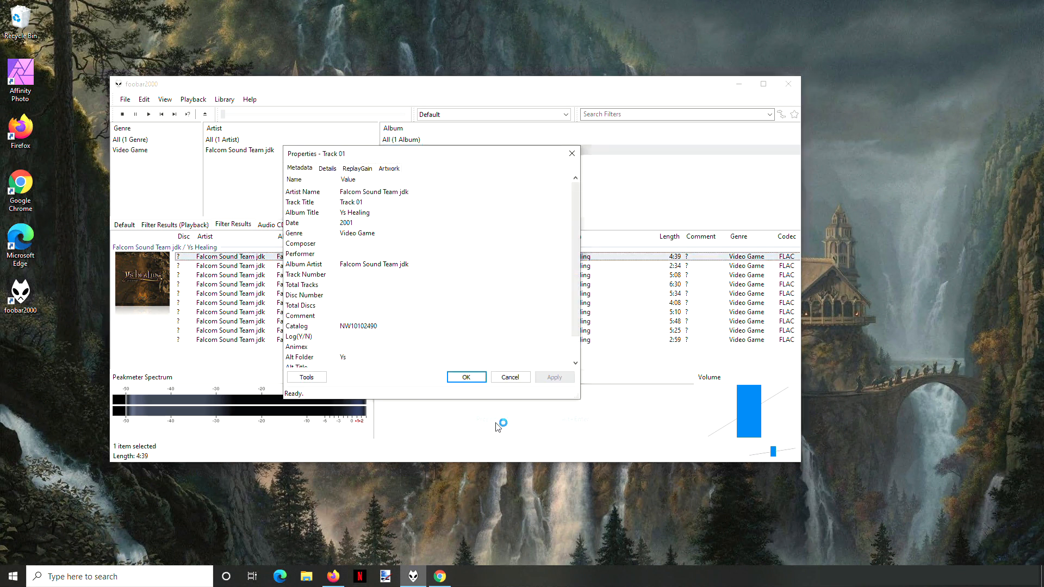
pyautogui.moveTo(338, 293)
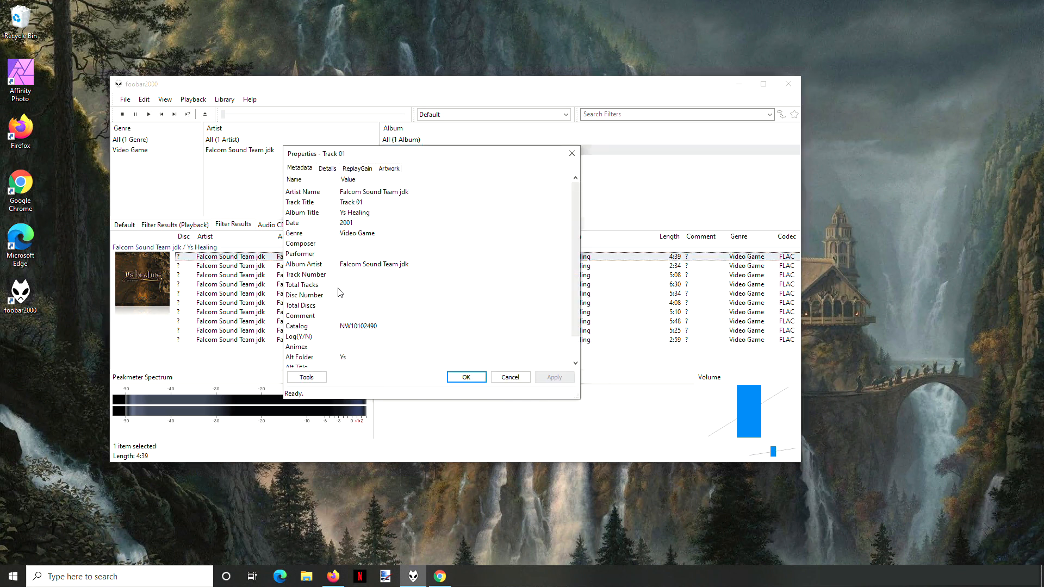
# Step: Clear the existing track number on Track 01 and save its properties
pyautogui.click(452, 274)
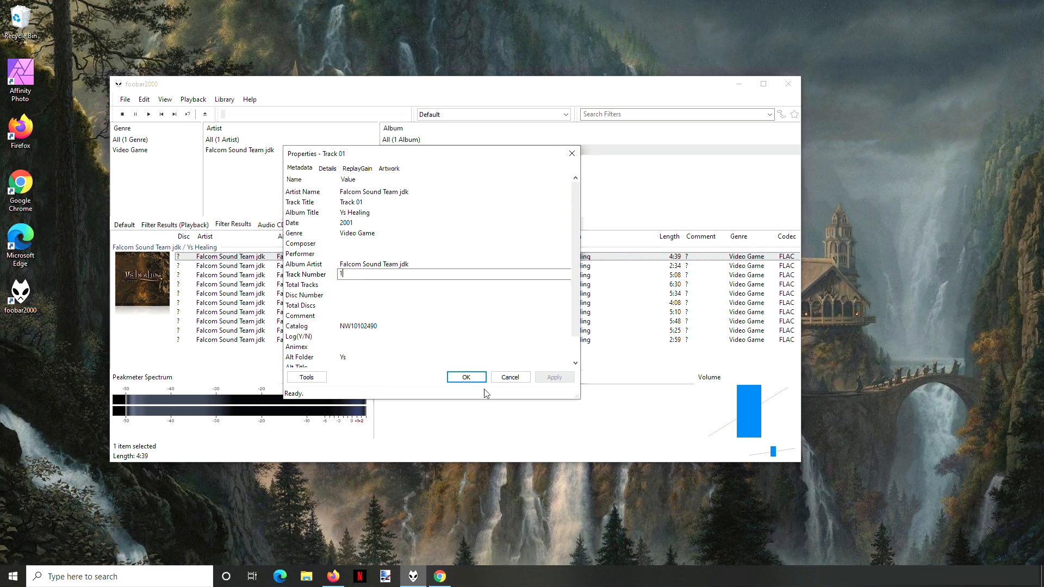
pyautogui.click(466, 377)
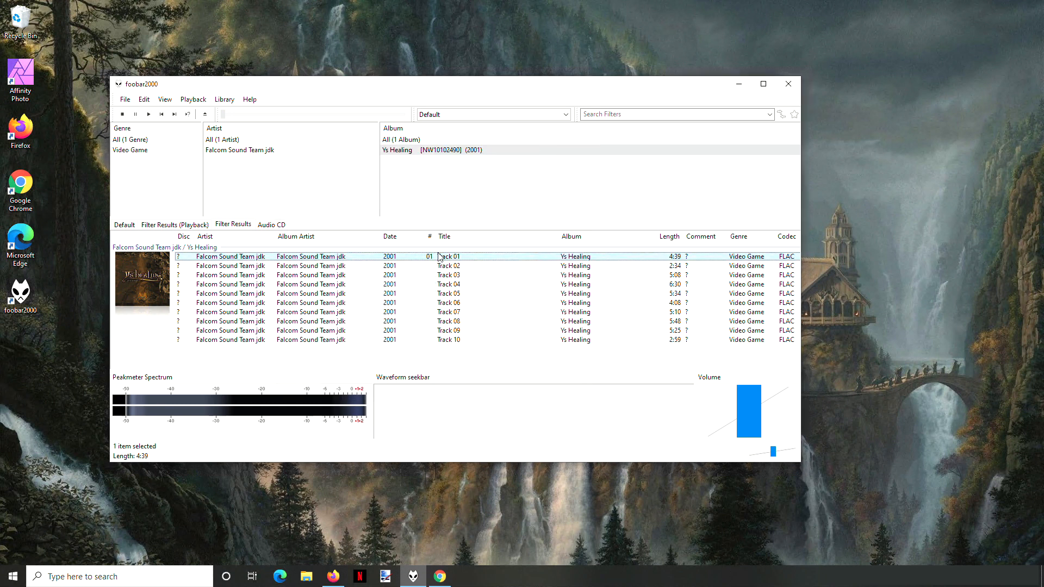
pyautogui.rightClick(449, 257)
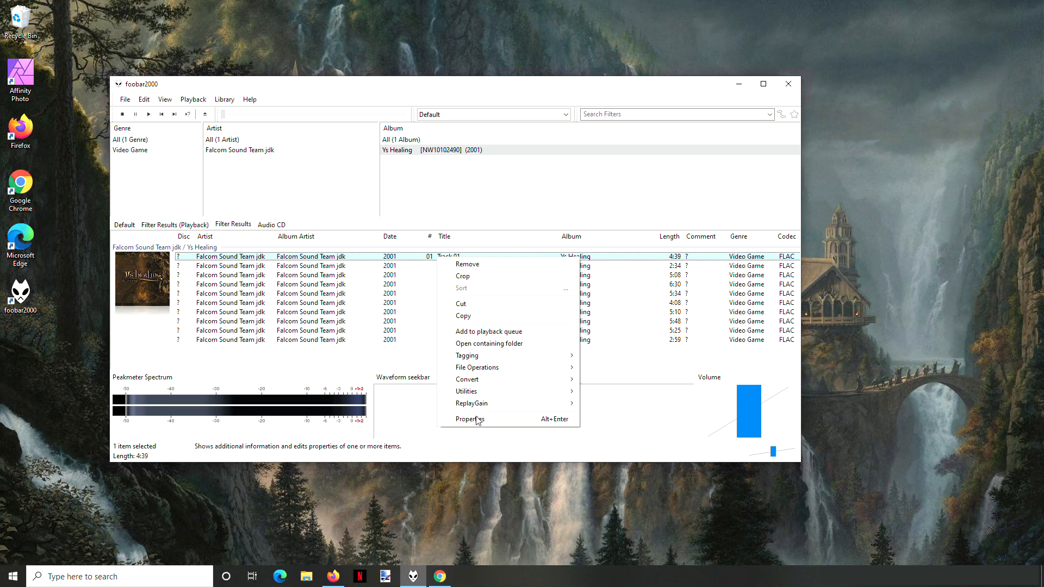
pyautogui.click(470, 418)
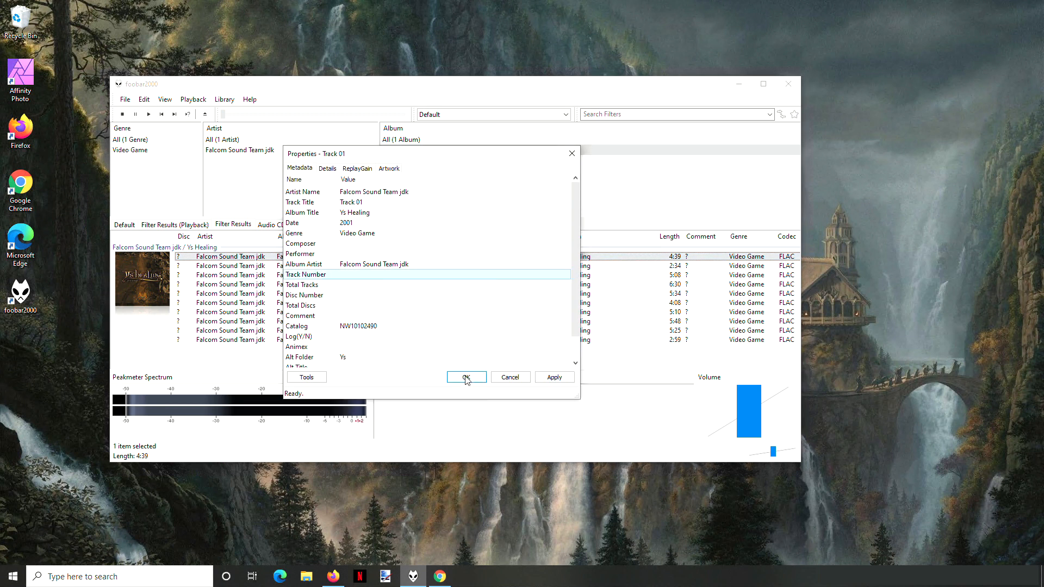
pyautogui.click(466, 378)
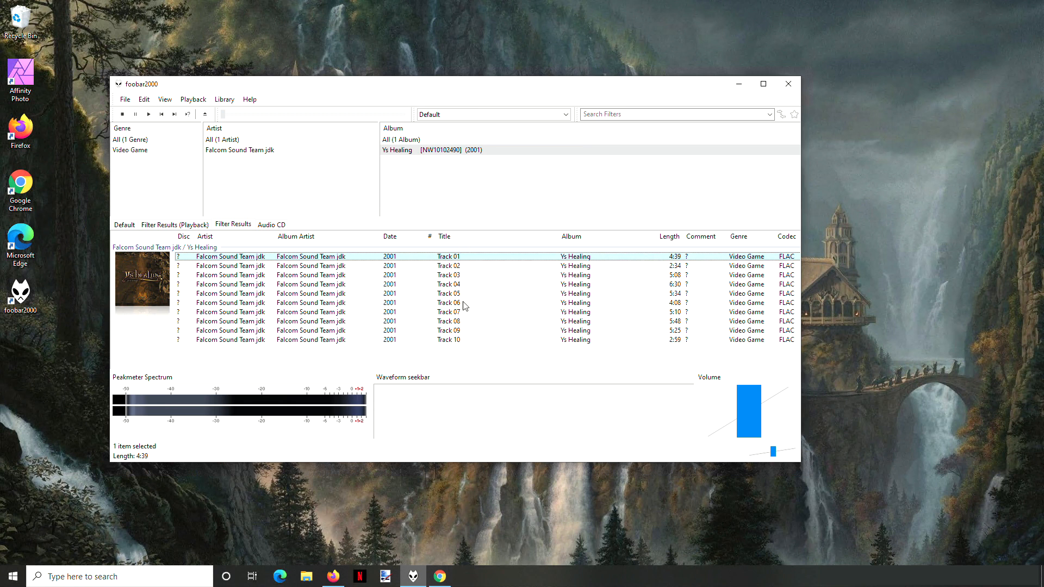
pyautogui.moveTo(484, 236)
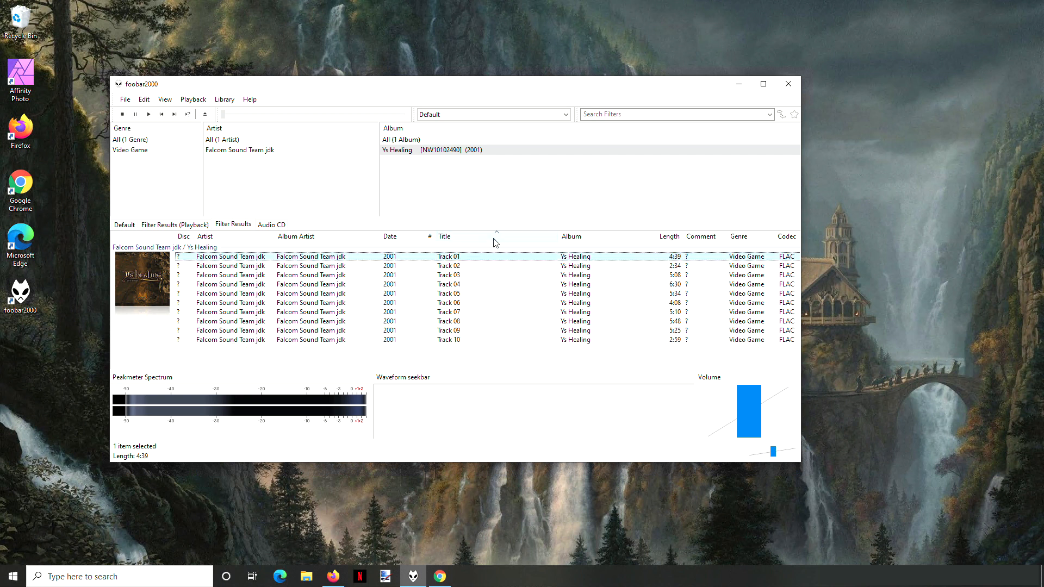
pyautogui.moveTo(456, 284)
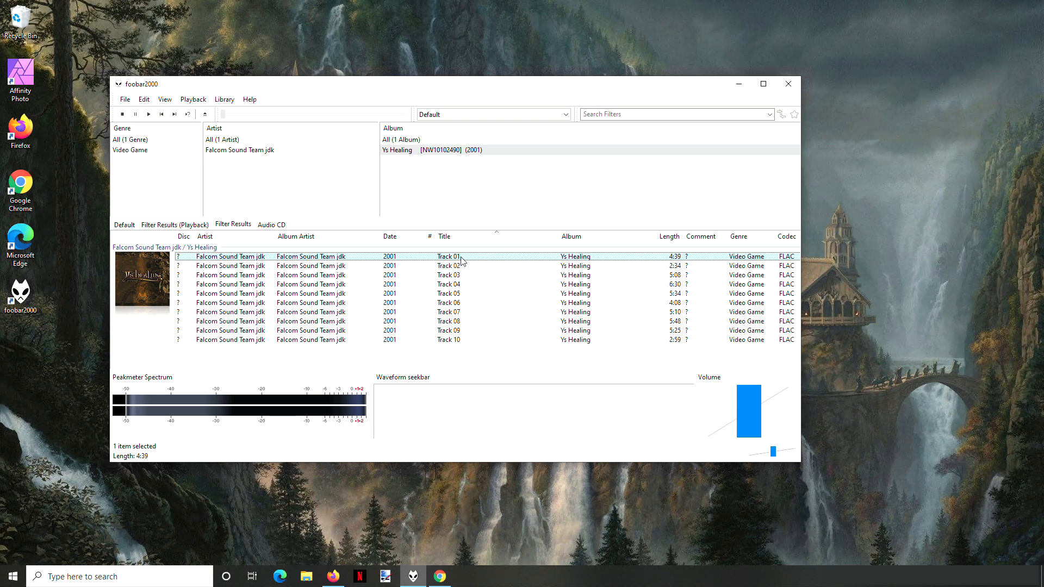
pyautogui.moveTo(508, 186)
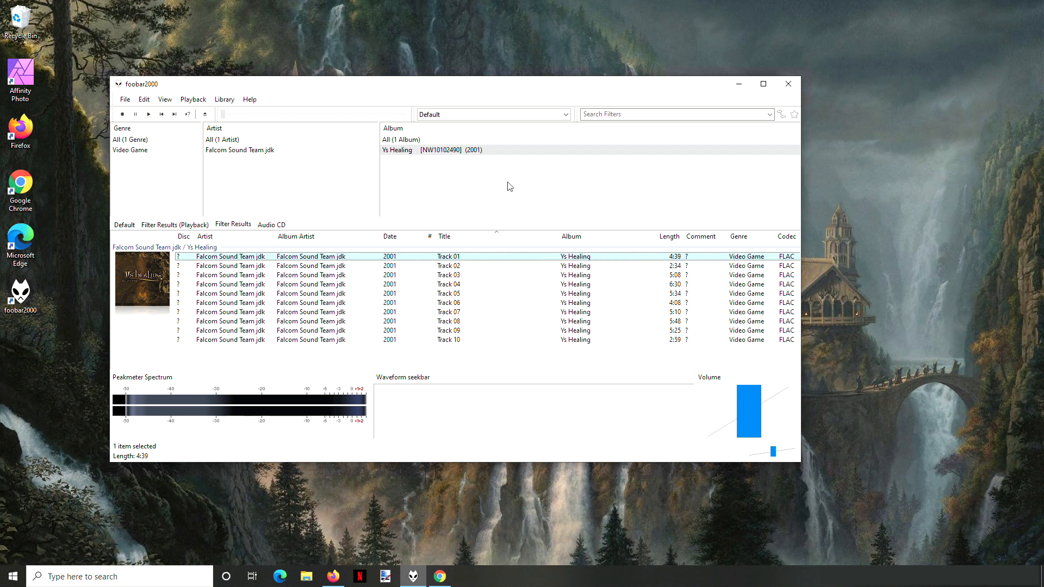
pyautogui.moveTo(397, 257)
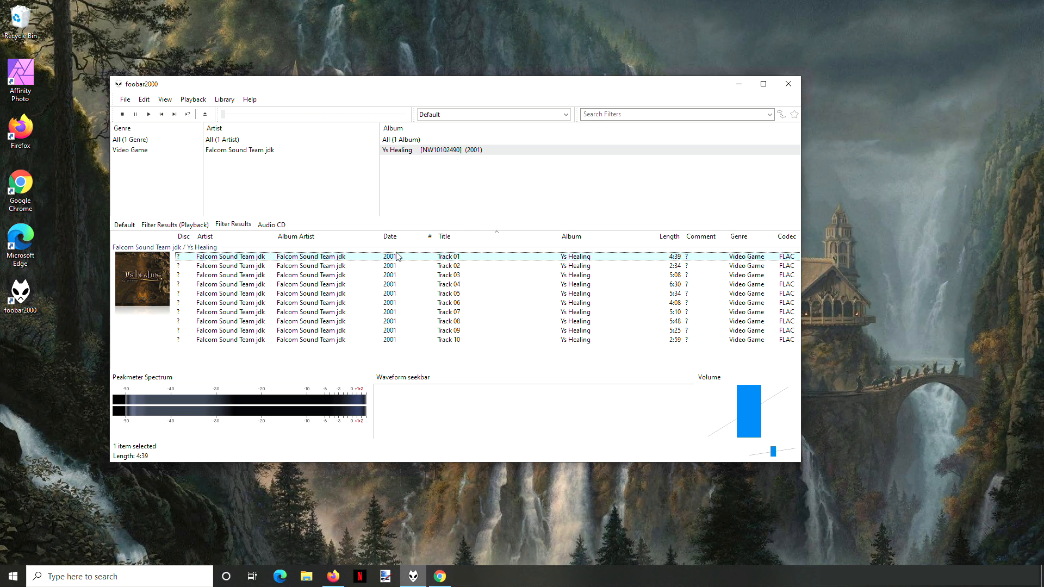
pyautogui.moveTo(457, 340)
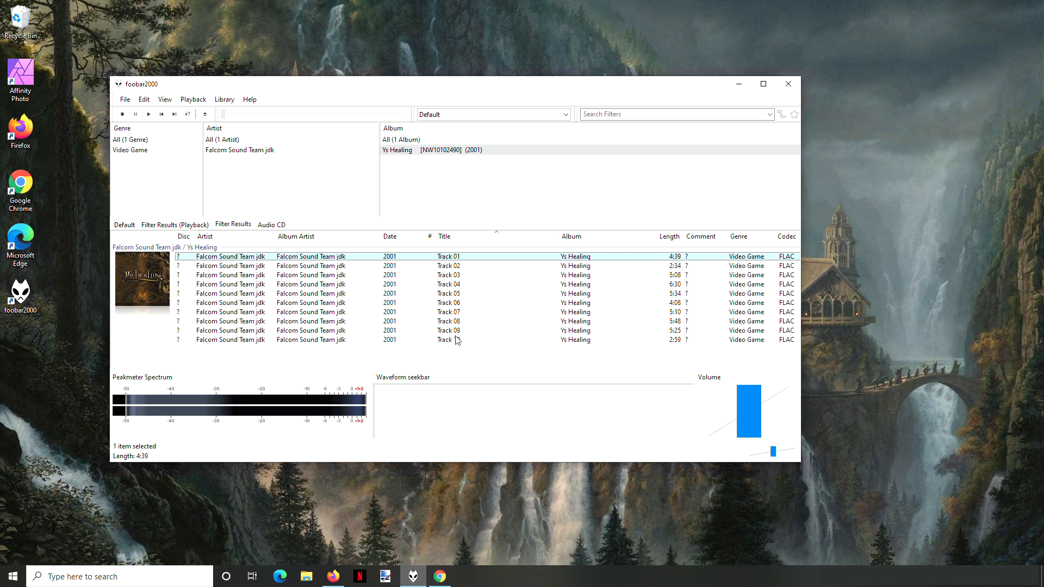
pyautogui.moveTo(457, 275)
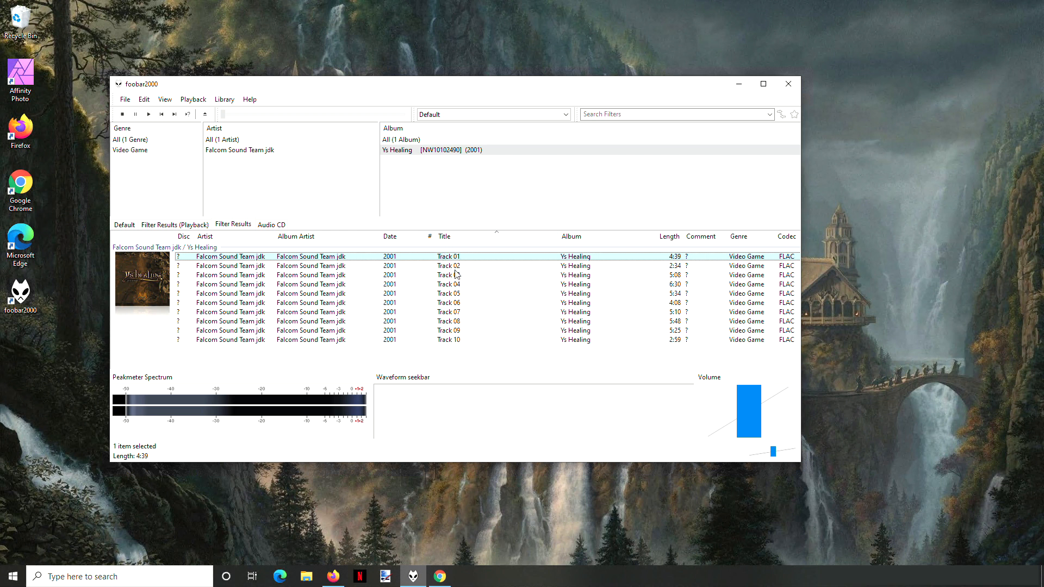
# Step: Try the track-number editing tools on the ten selected tracks, then reselect the album
pyautogui.rightClick(448, 339)
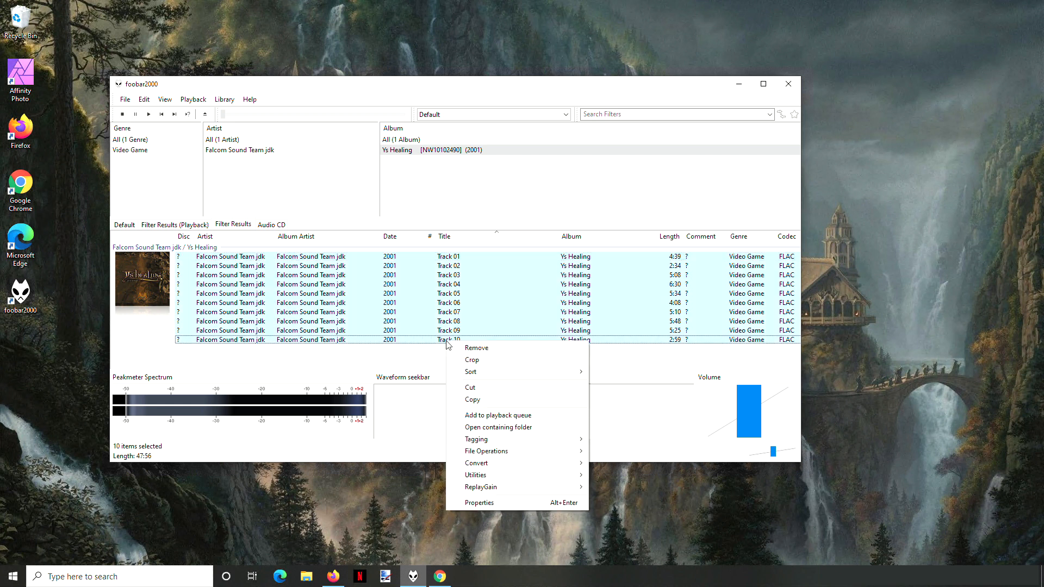
pyautogui.moveTo(478, 502)
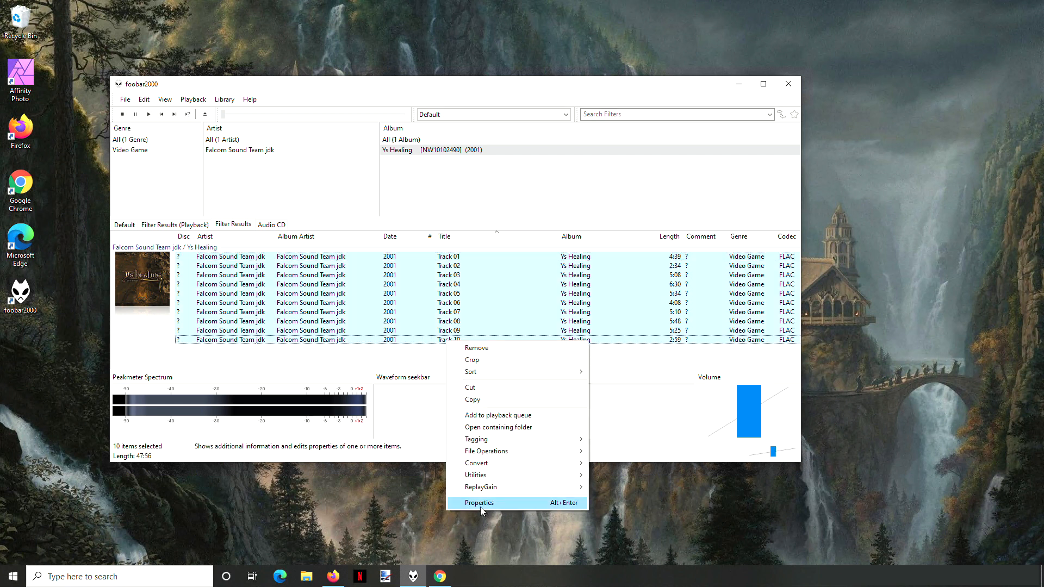
pyautogui.click(479, 502)
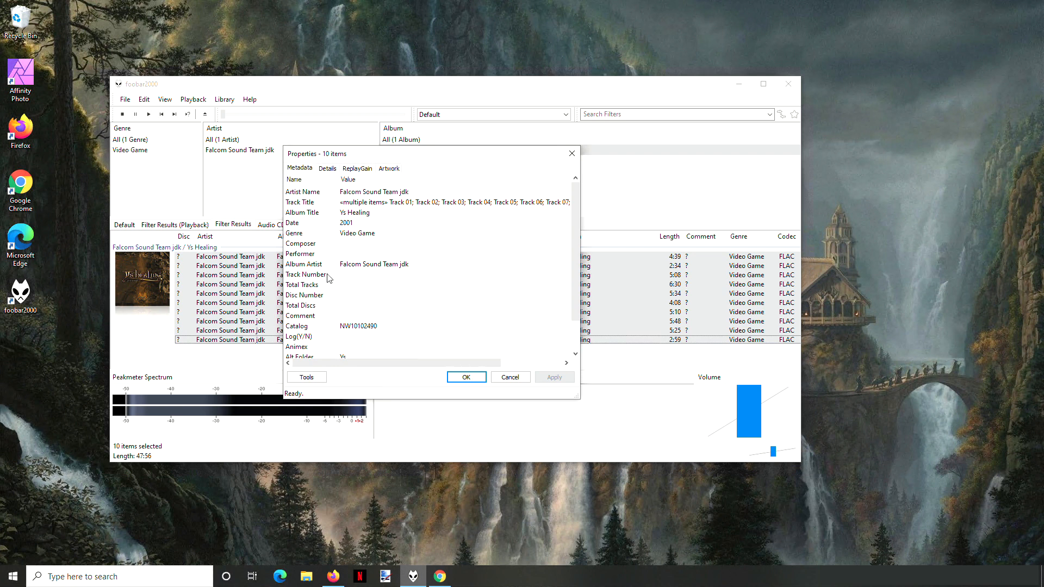
pyautogui.rightClick(307, 274)
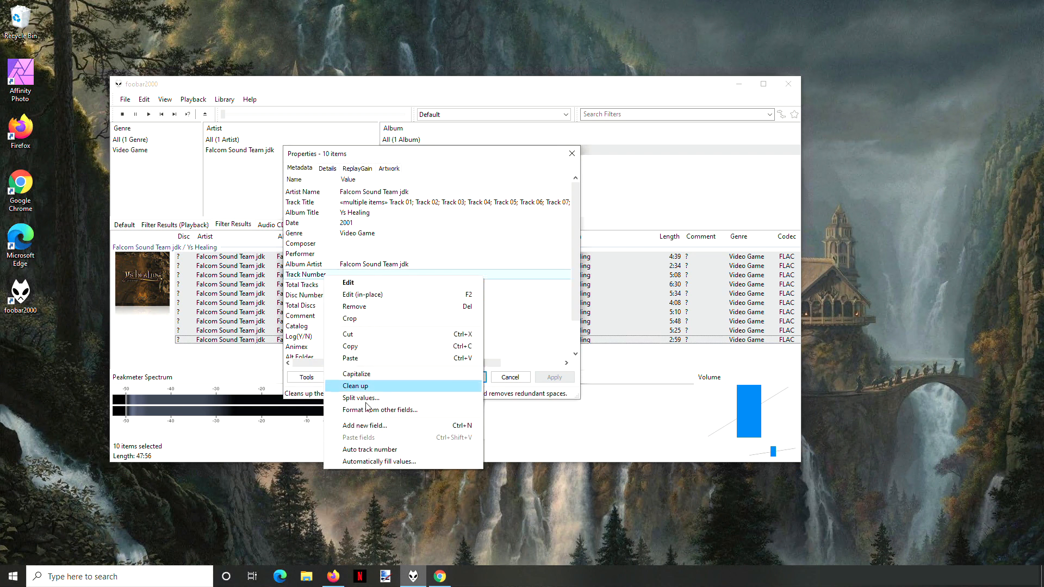
pyautogui.moveTo(370, 449)
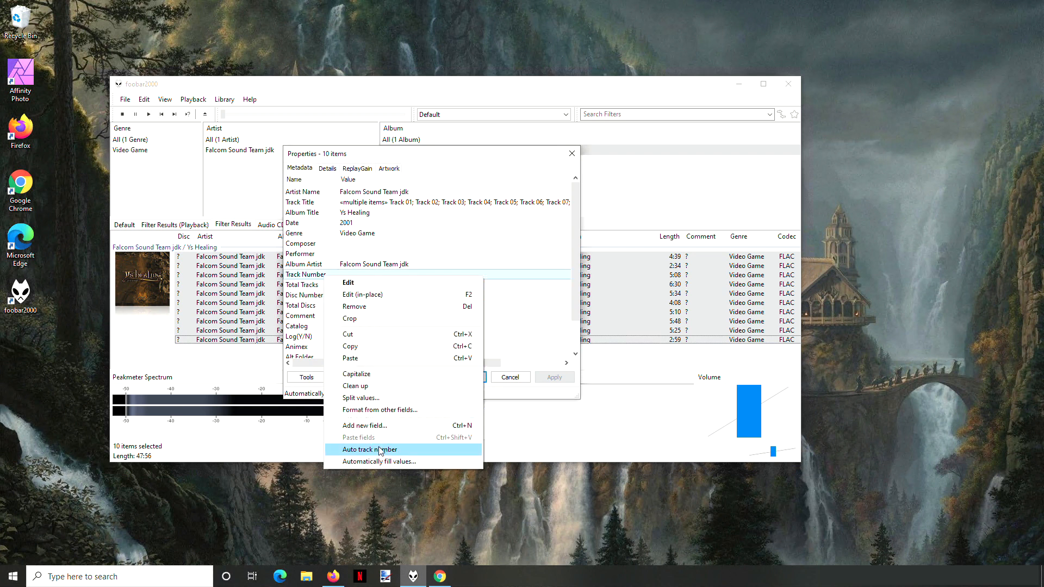
pyautogui.click(370, 449)
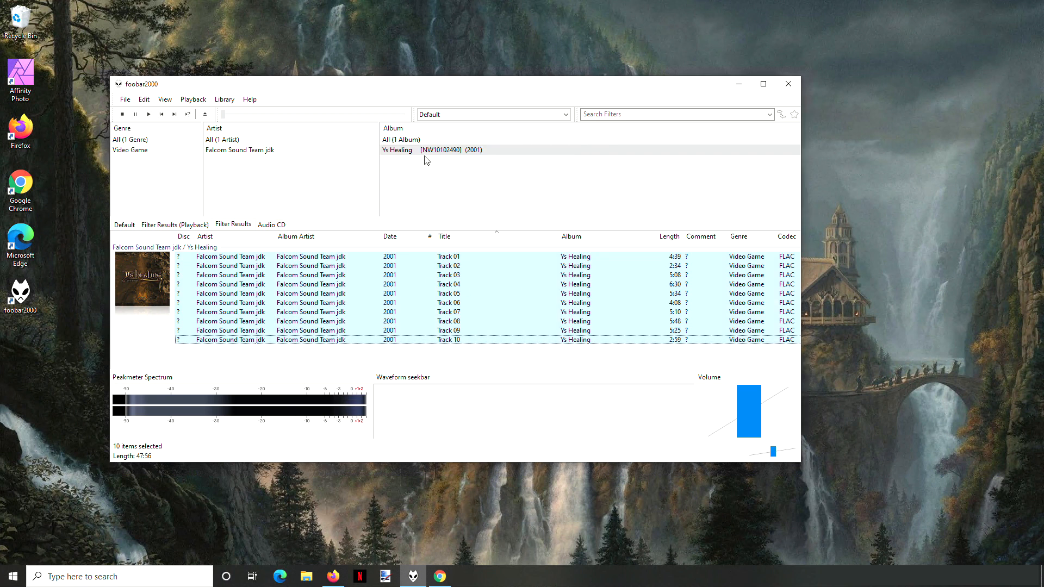
pyautogui.click(448, 257)
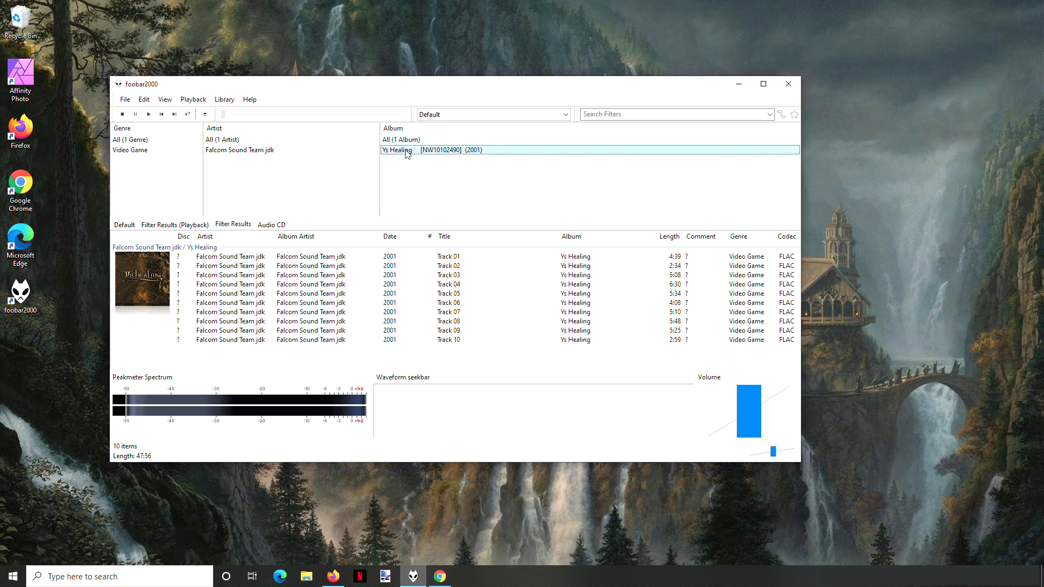
# Step: Review the whole album's tag properties and close them without saving changes
pyautogui.rightClick(399, 150)
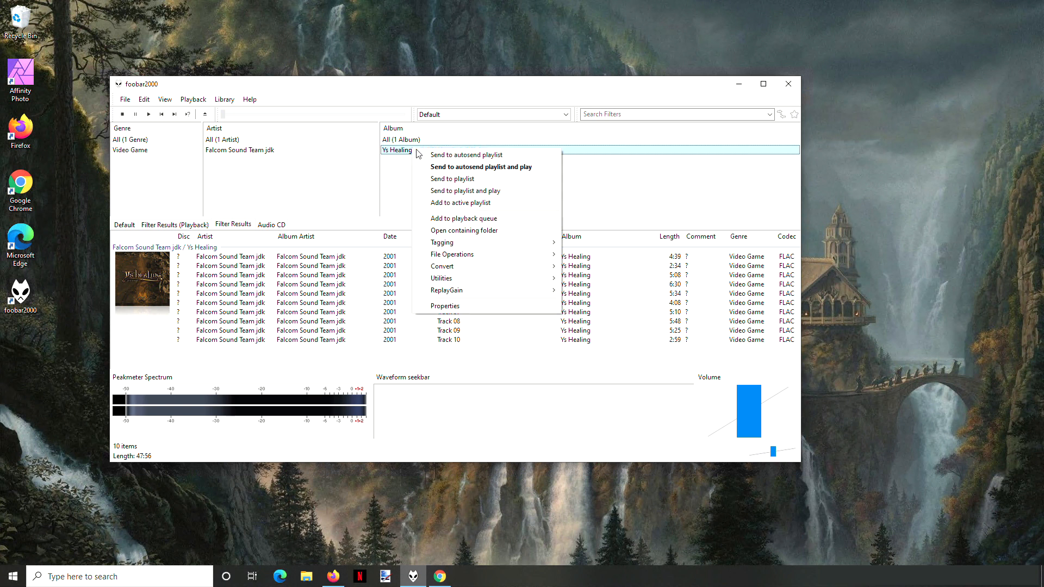
pyautogui.click(444, 305)
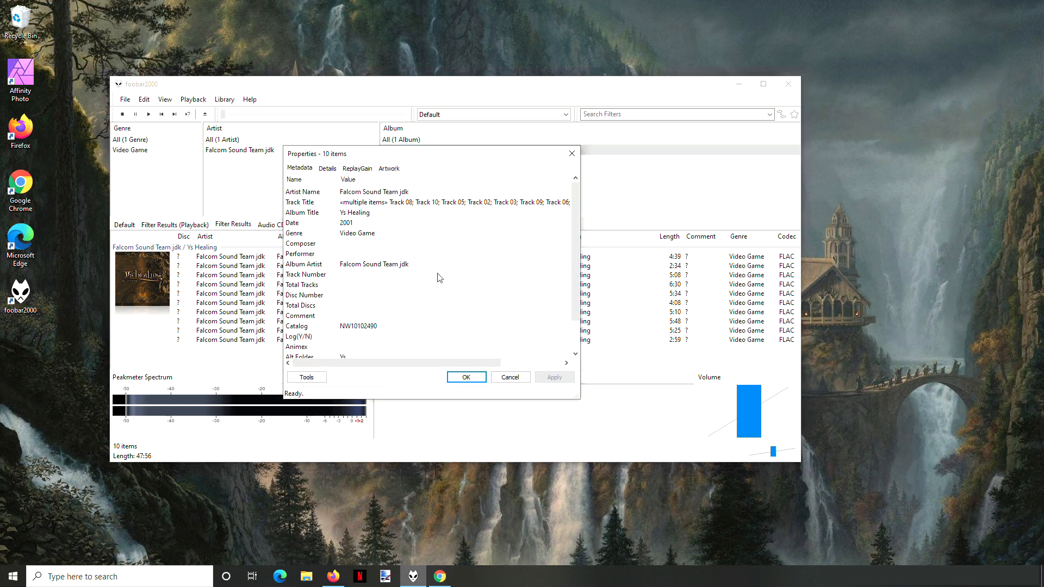
pyautogui.moveTo(345, 207)
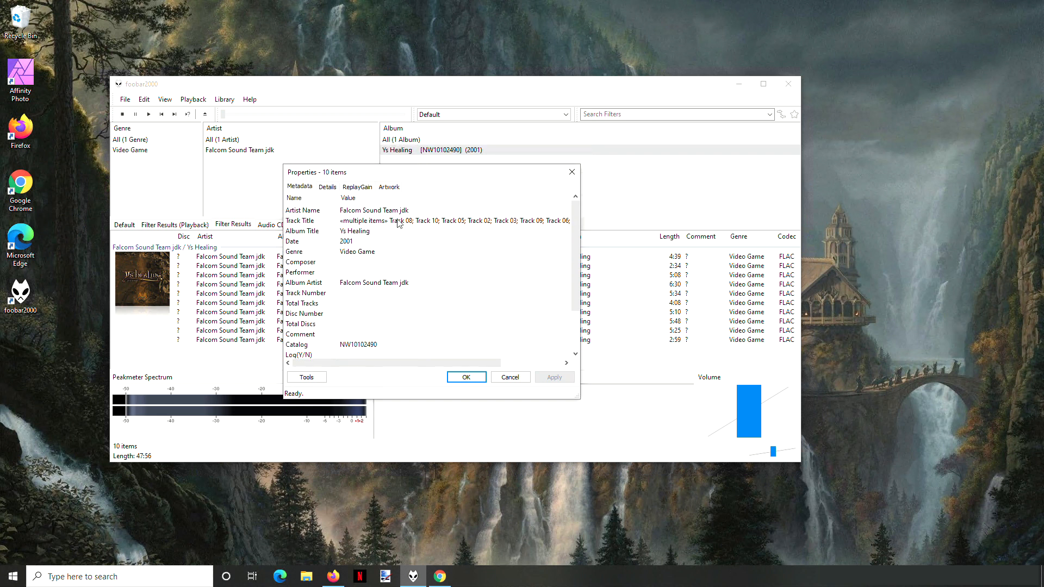
pyautogui.moveTo(556, 222)
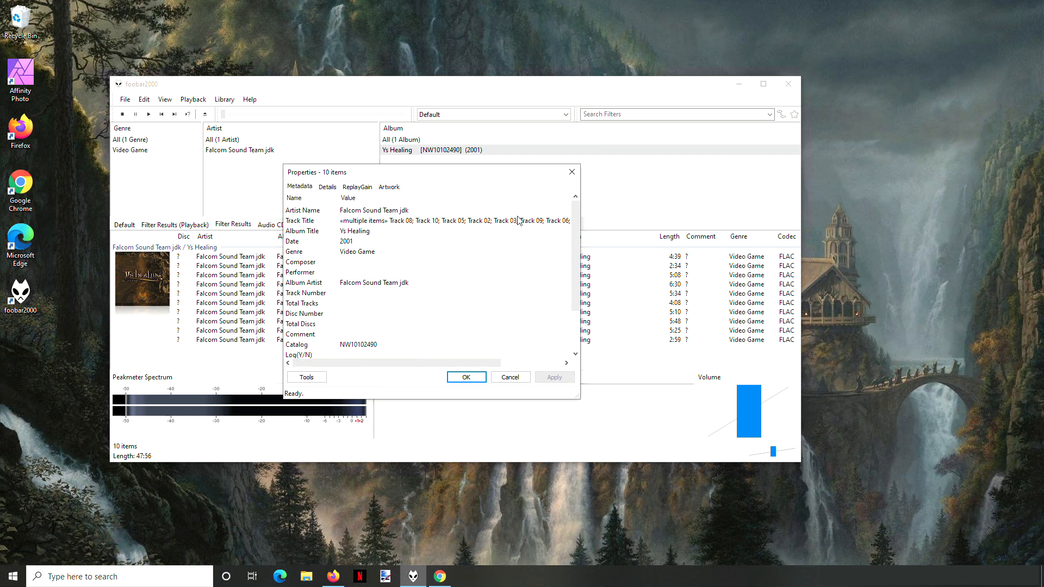
pyautogui.moveTo(410, 230)
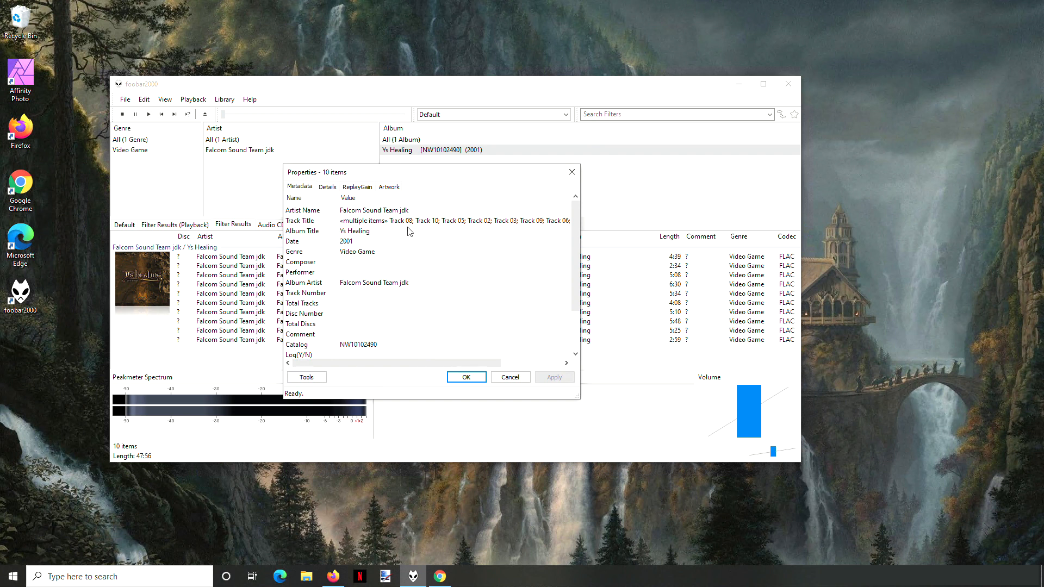
pyautogui.moveTo(454, 229)
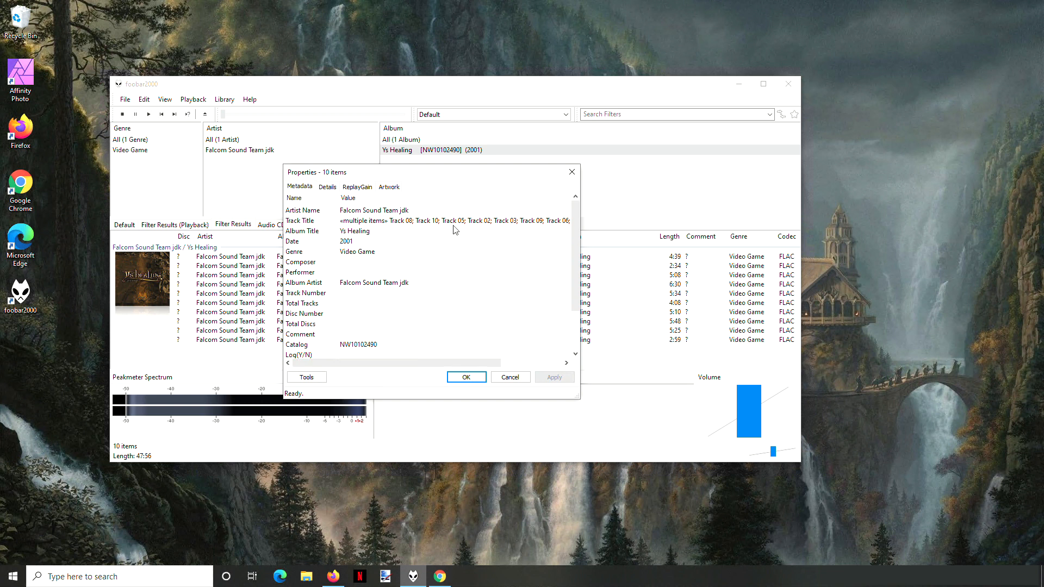
pyautogui.click(465, 377)
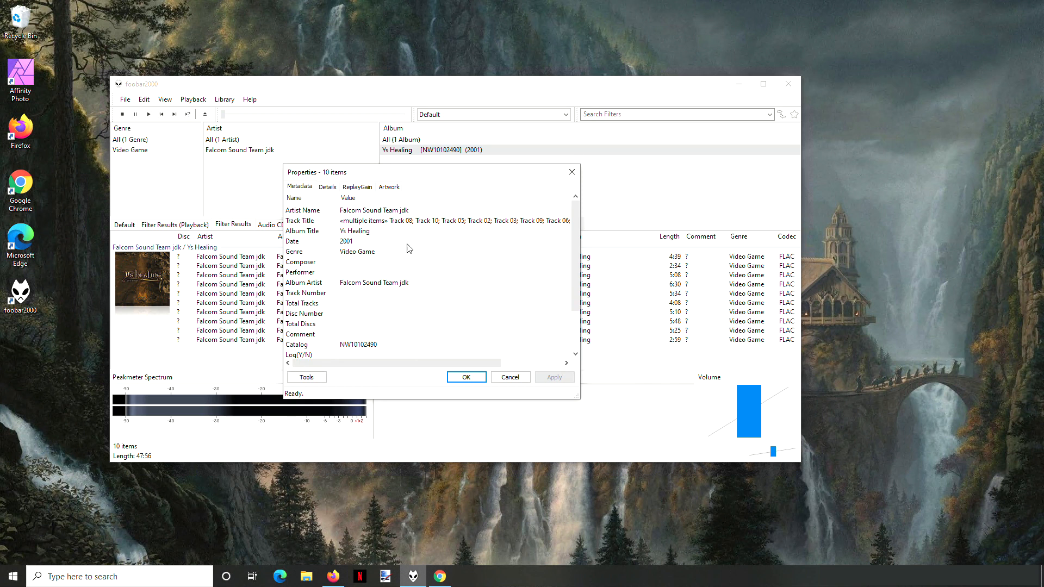
pyautogui.moveTo(491, 226)
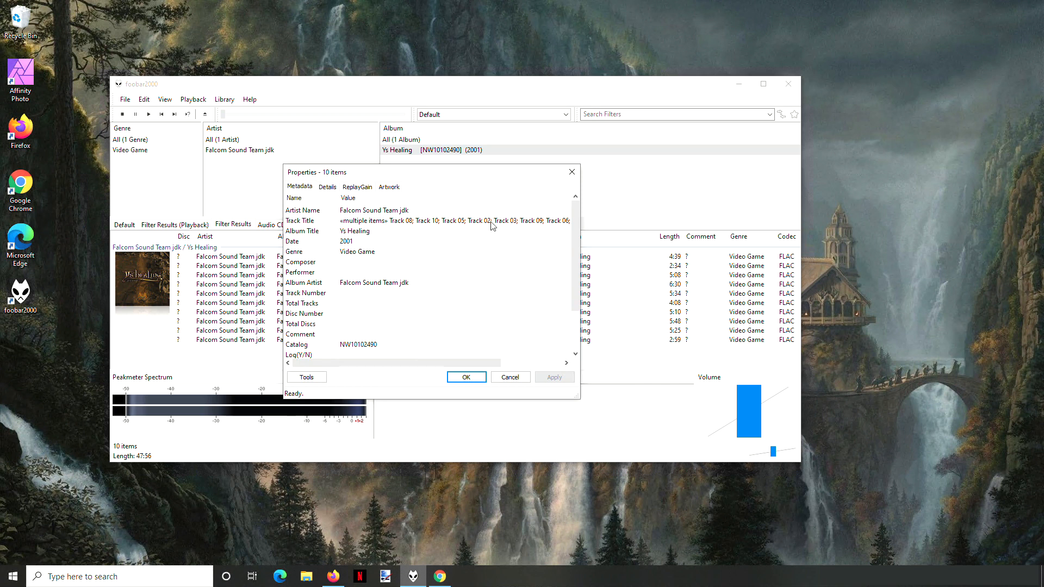
pyautogui.moveTo(459, 216)
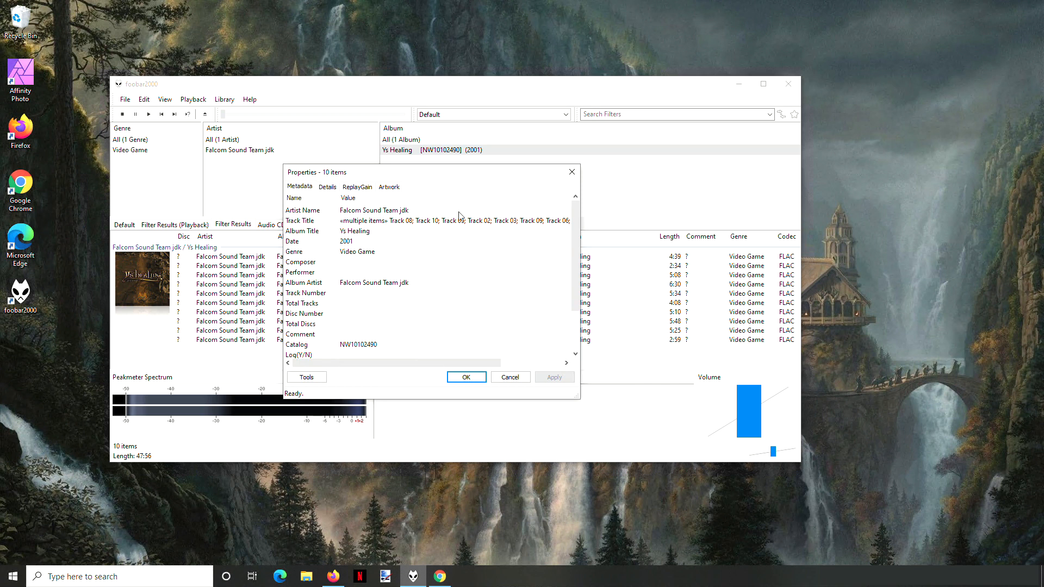
pyautogui.moveTo(372, 249)
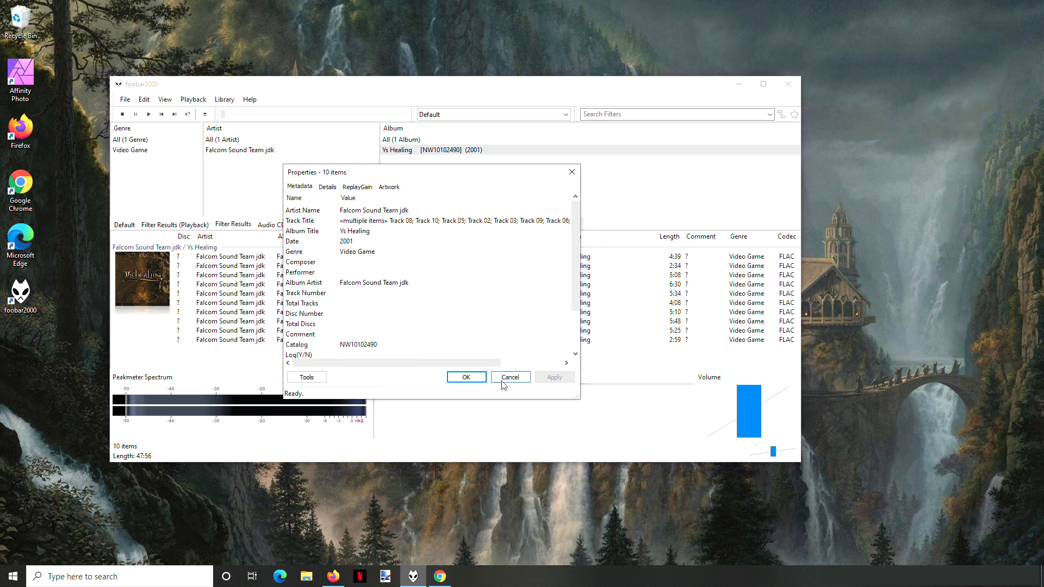
pyautogui.click(509, 377)
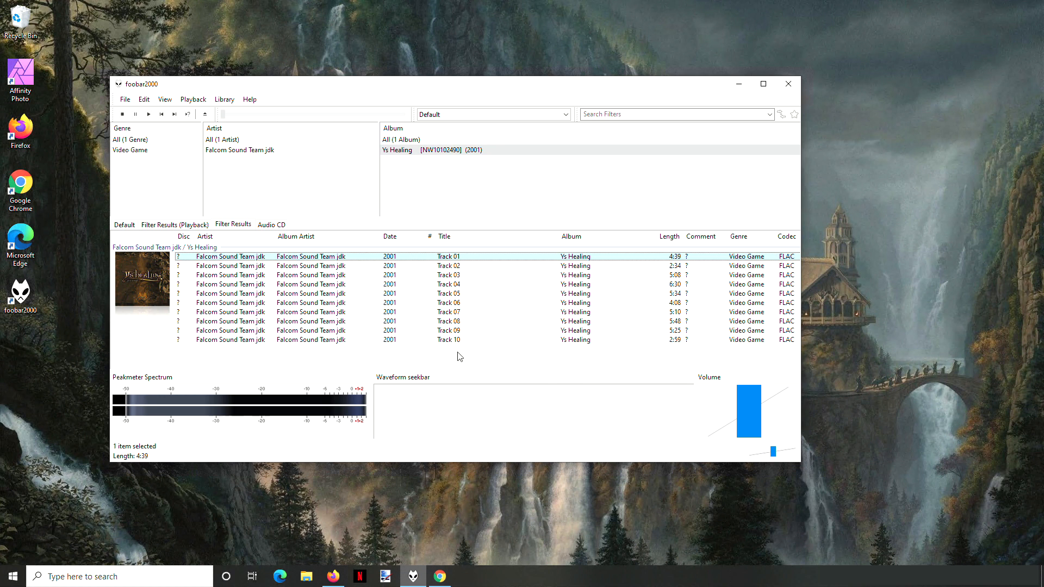
pyautogui.moveTo(455, 346)
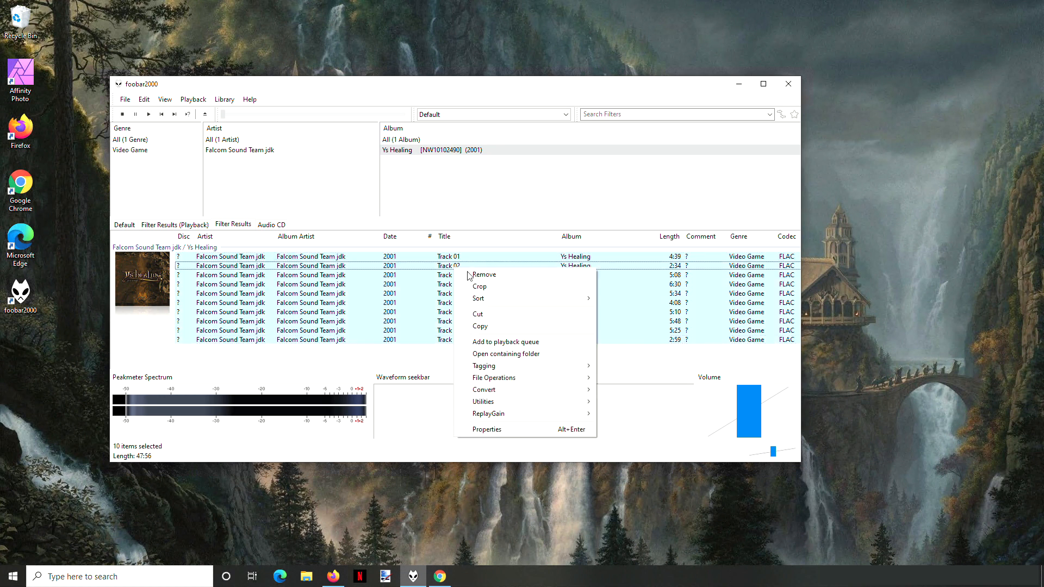
pyautogui.moveTo(478, 286)
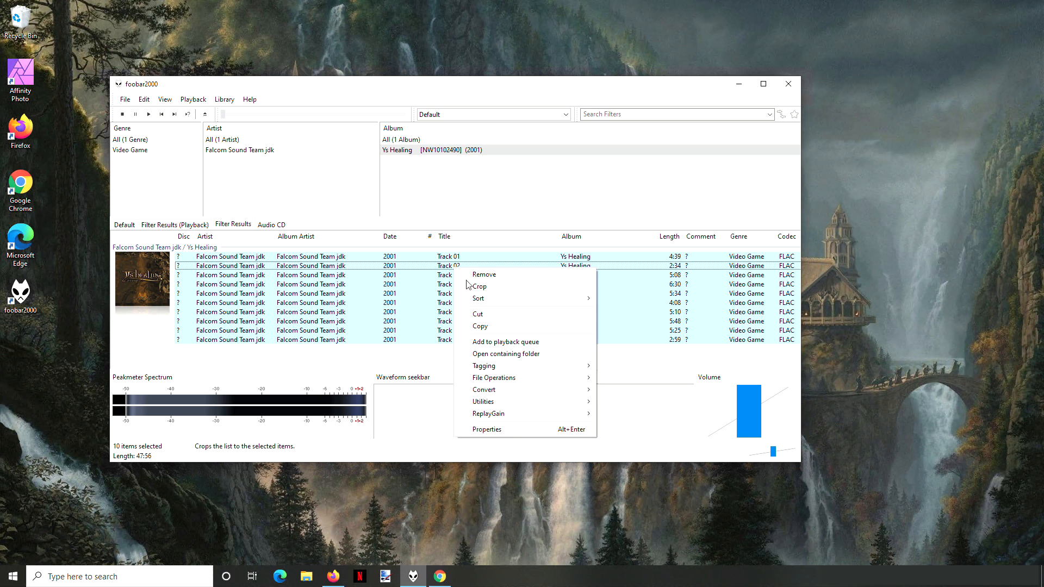
# Step: Auto-number the ten tracks 01 through 10 with a total count of 10 and save
pyautogui.click(487, 428)
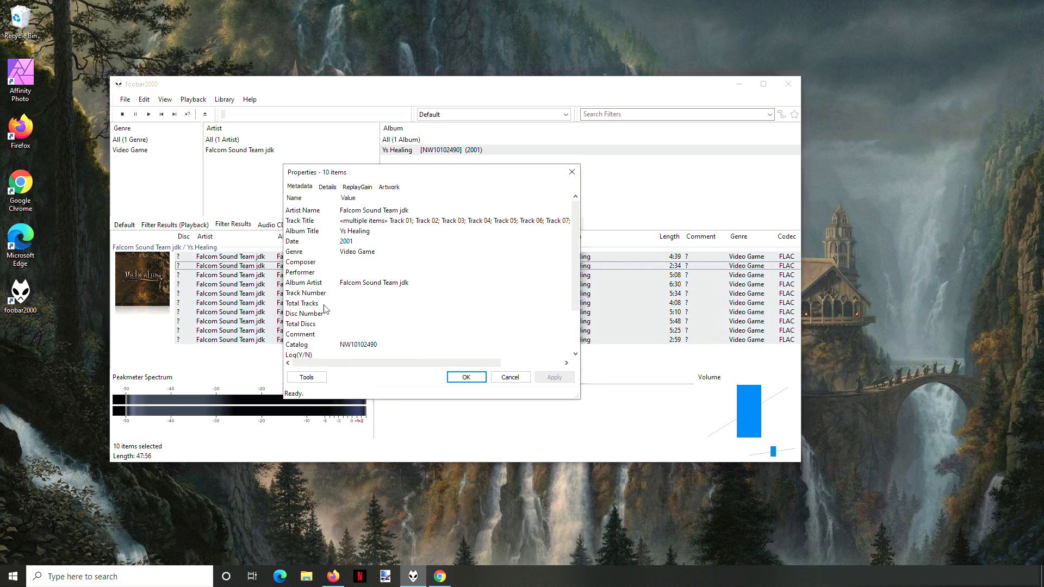
pyautogui.rightClick(307, 292)
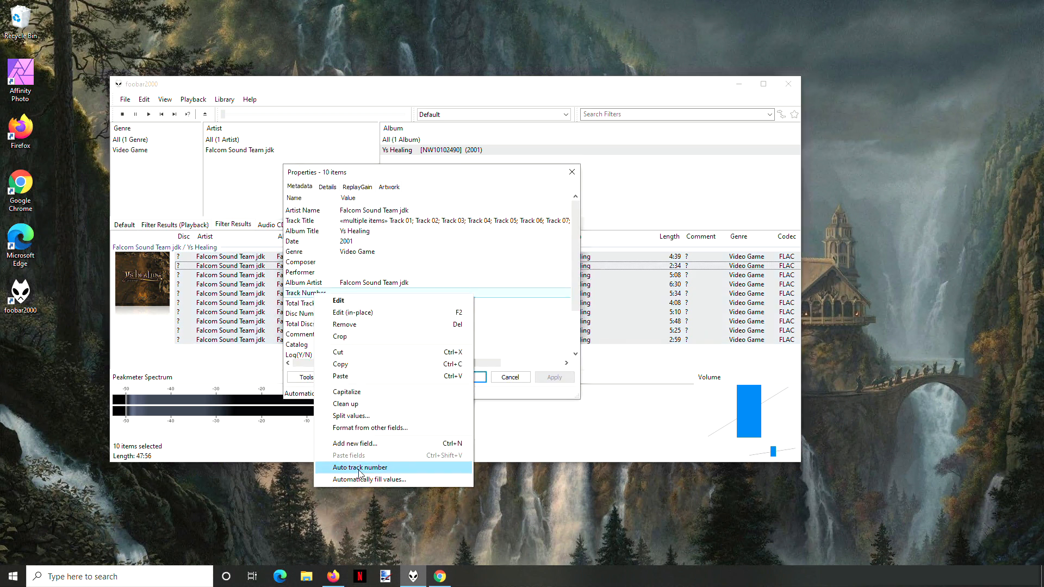
pyautogui.click(360, 467)
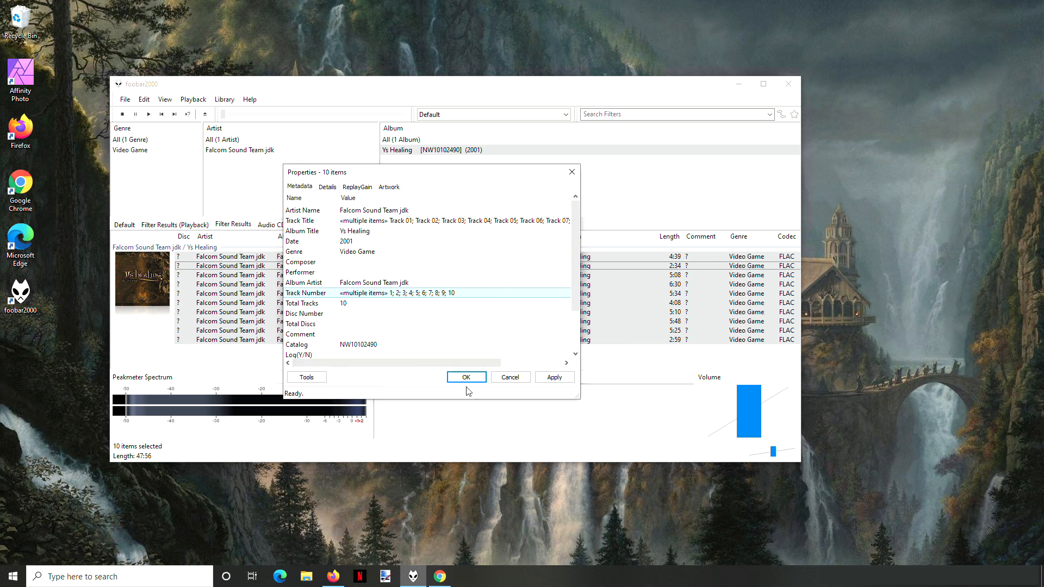
pyautogui.click(452, 313)
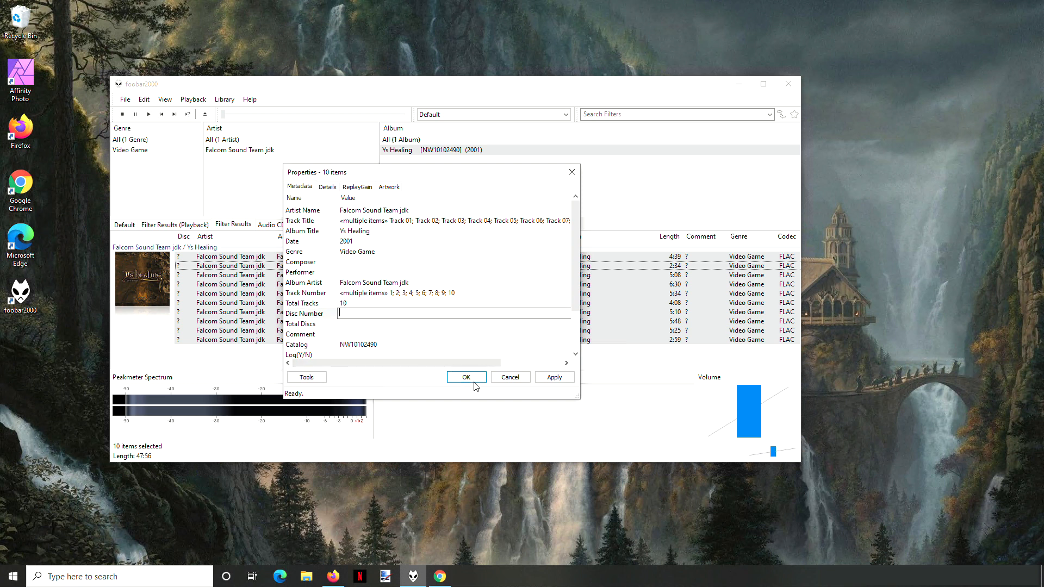
pyautogui.click(466, 377)
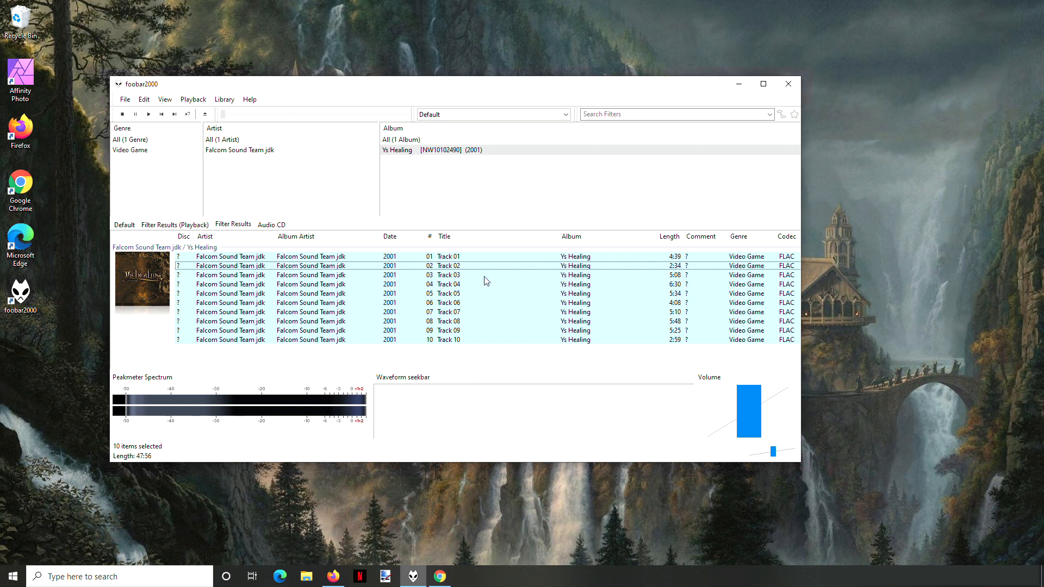
pyautogui.click(449, 256)
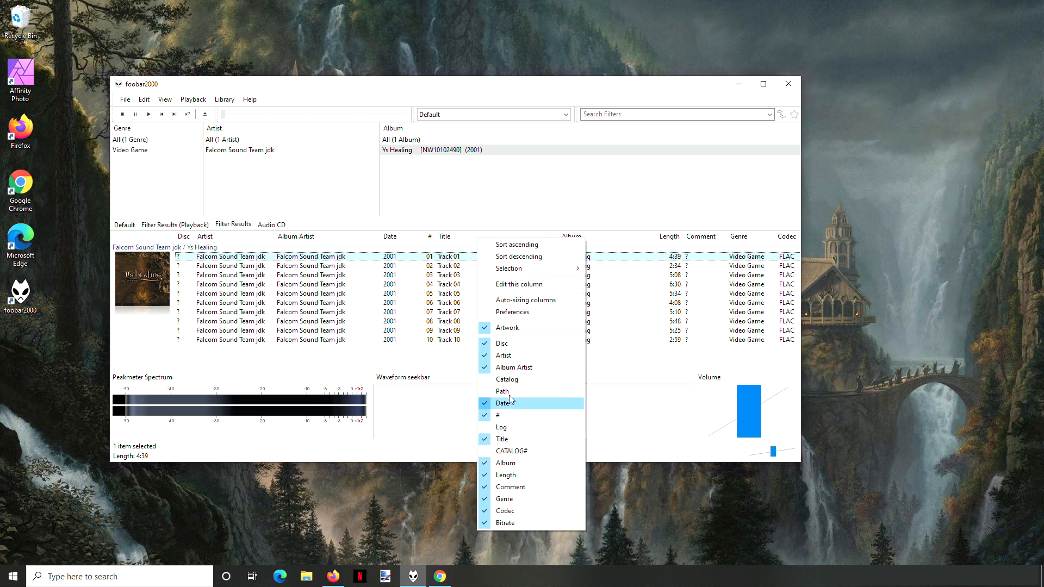
# Step: Show each track's file path in the list and select all ten tracks
pyautogui.click(502, 390)
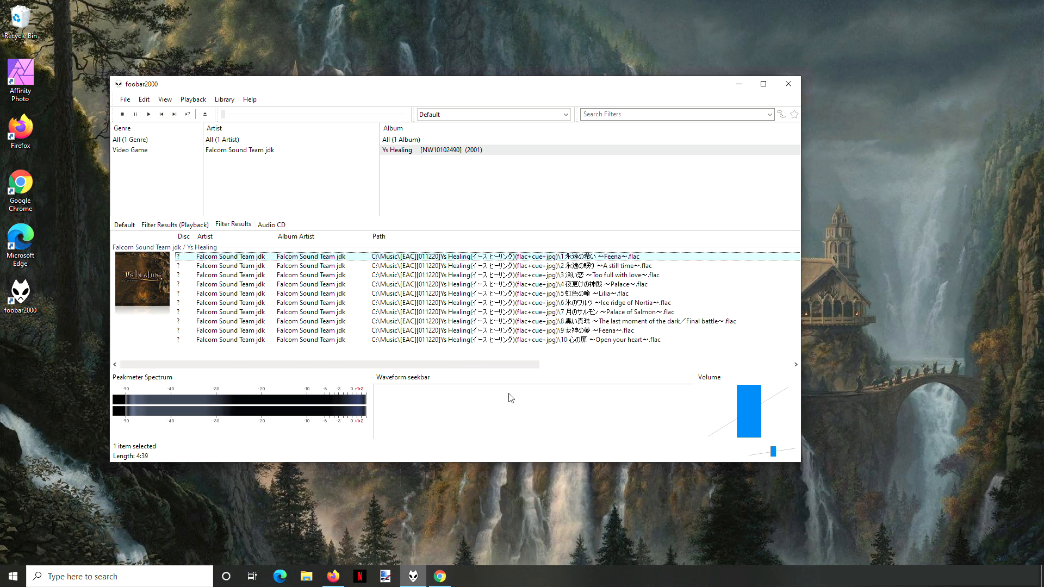
pyautogui.moveTo(624, 263)
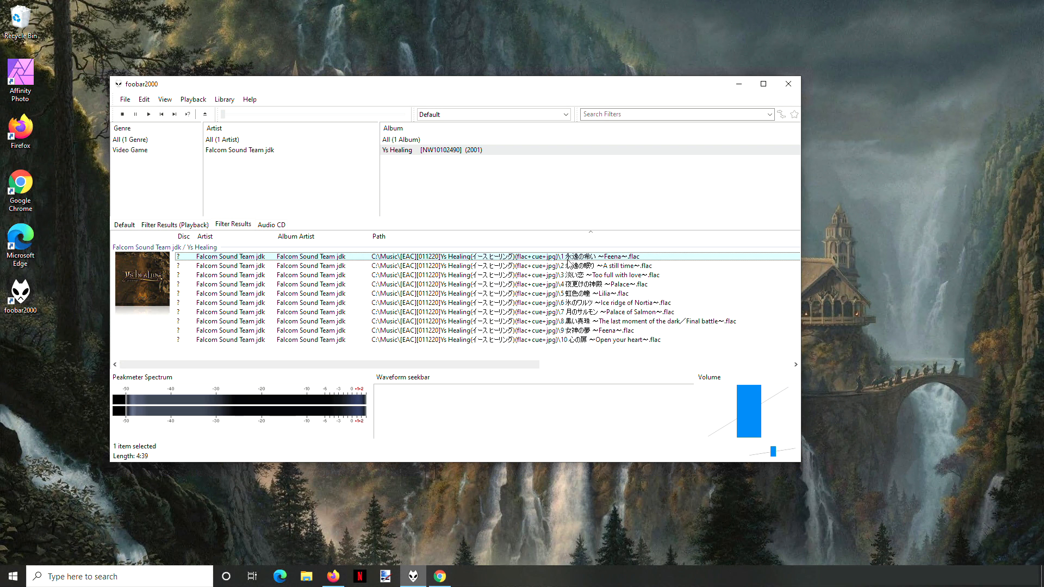
pyautogui.moveTo(598, 343)
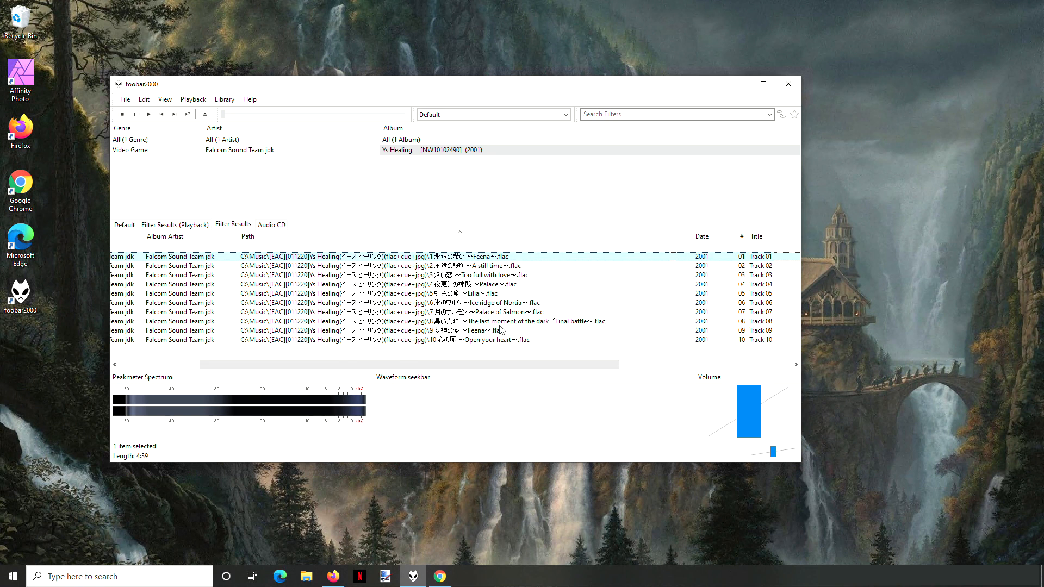
pyautogui.moveTo(470, 347)
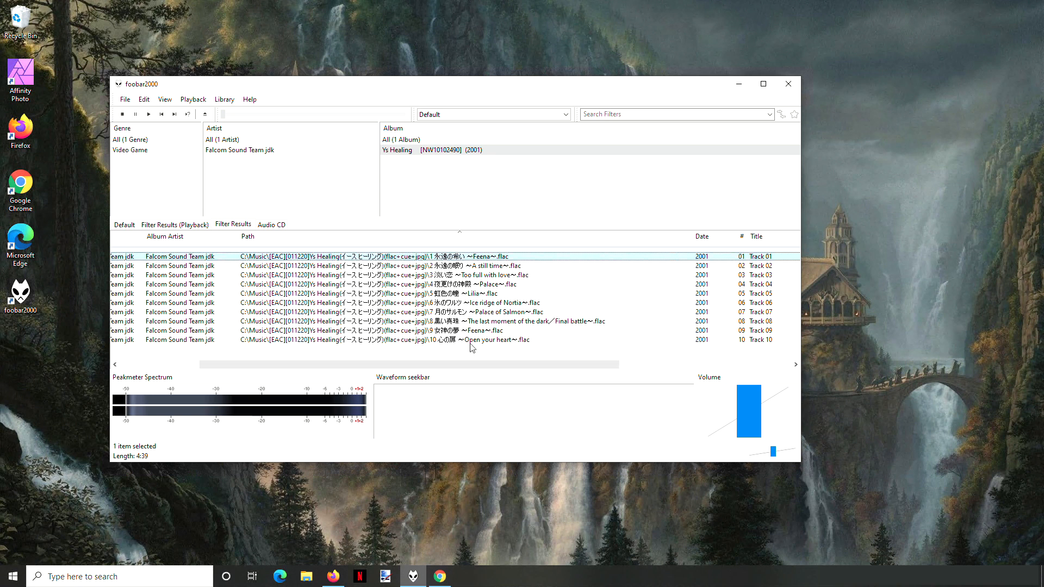
pyautogui.press('ctrl+a')
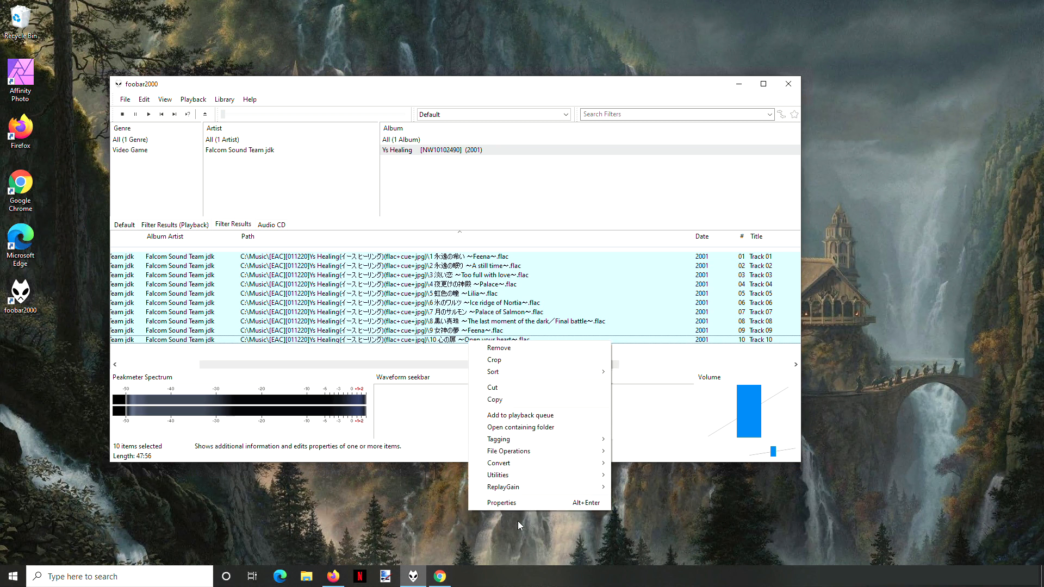
# Step: Start a Format from other fields pattern for Track Title, picking a saved $right pattern to edit with %filename%
pyautogui.click(500, 502)
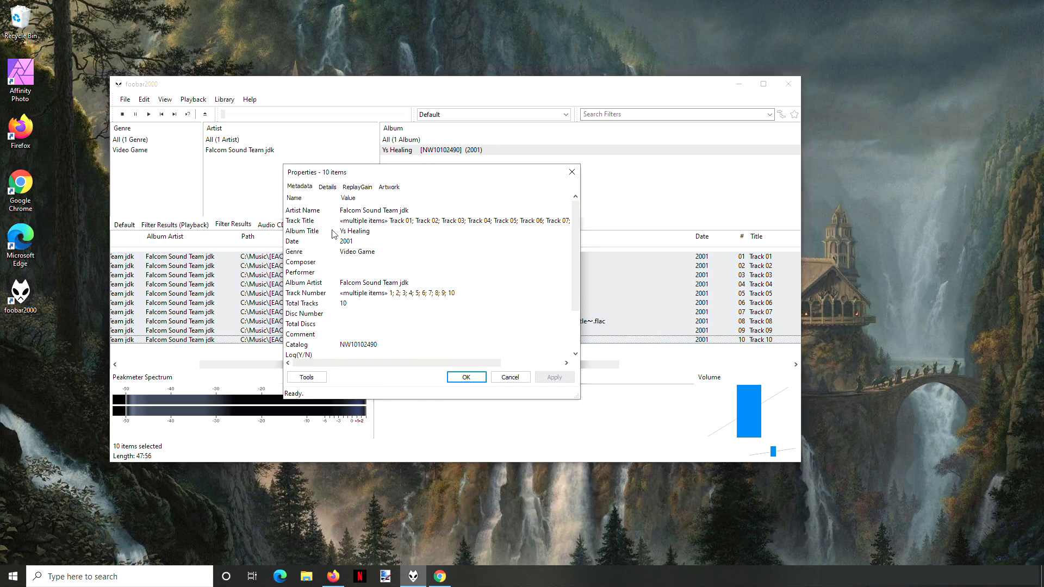
pyautogui.rightClick(432, 221)
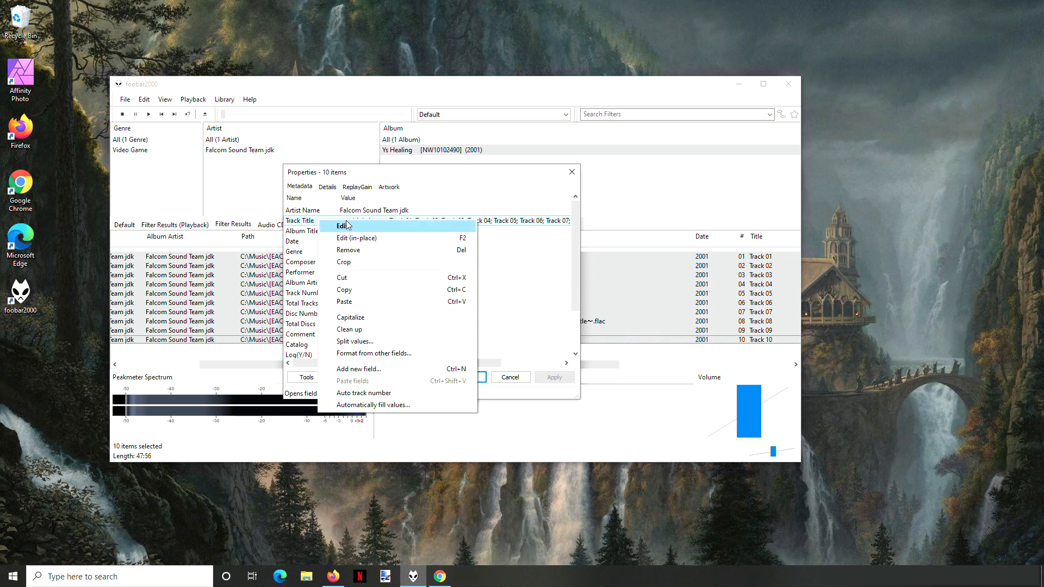
pyautogui.moveTo(376, 354)
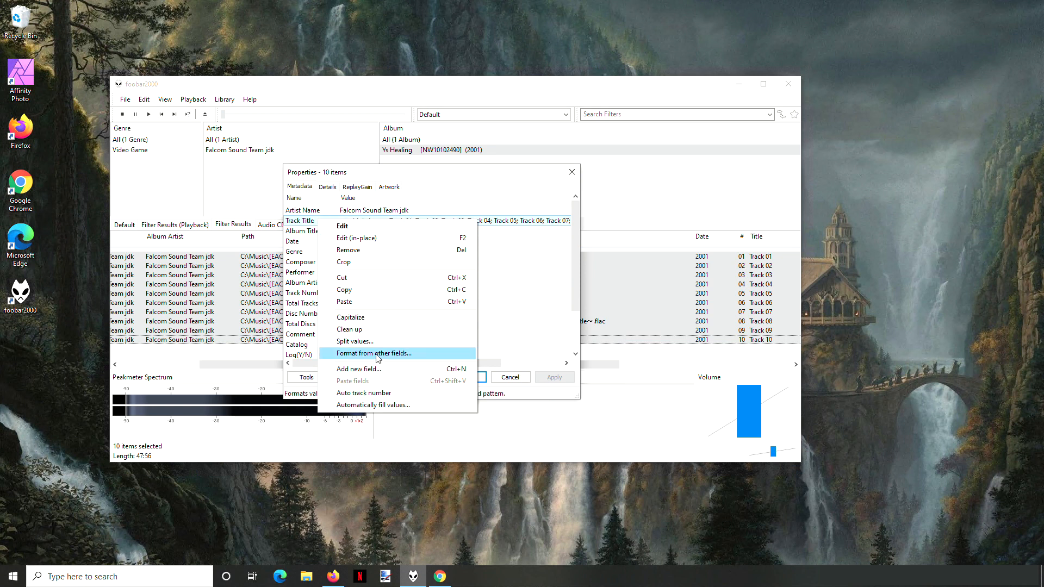
pyautogui.click(371, 353)
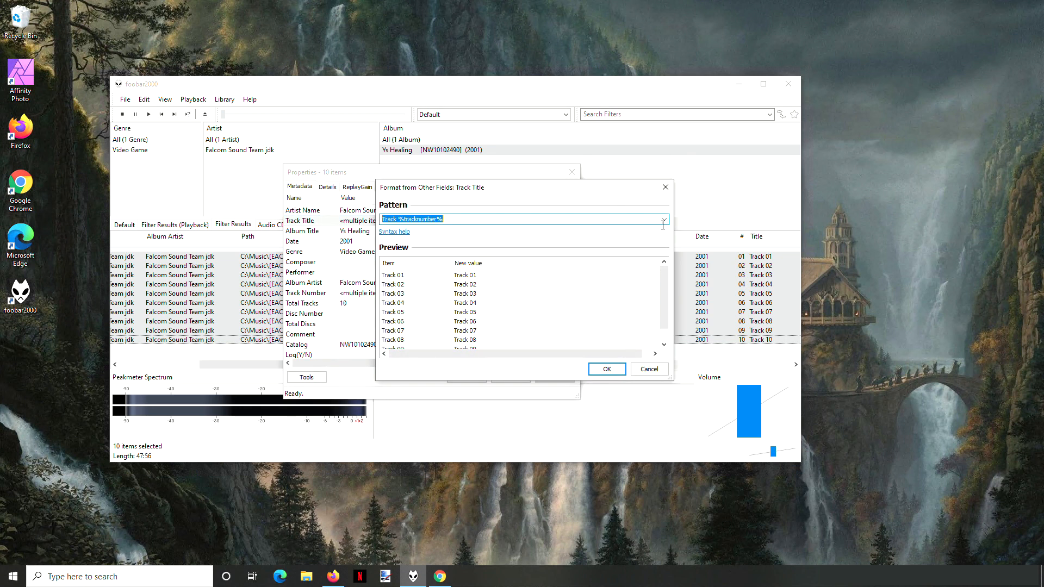
pyautogui.click(663, 218)
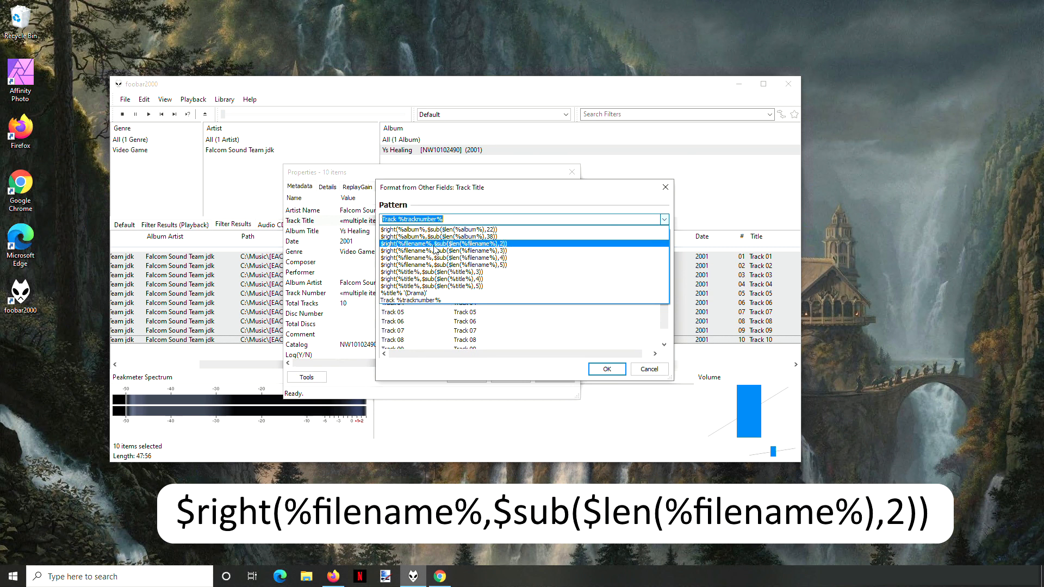
pyautogui.click(452, 272)
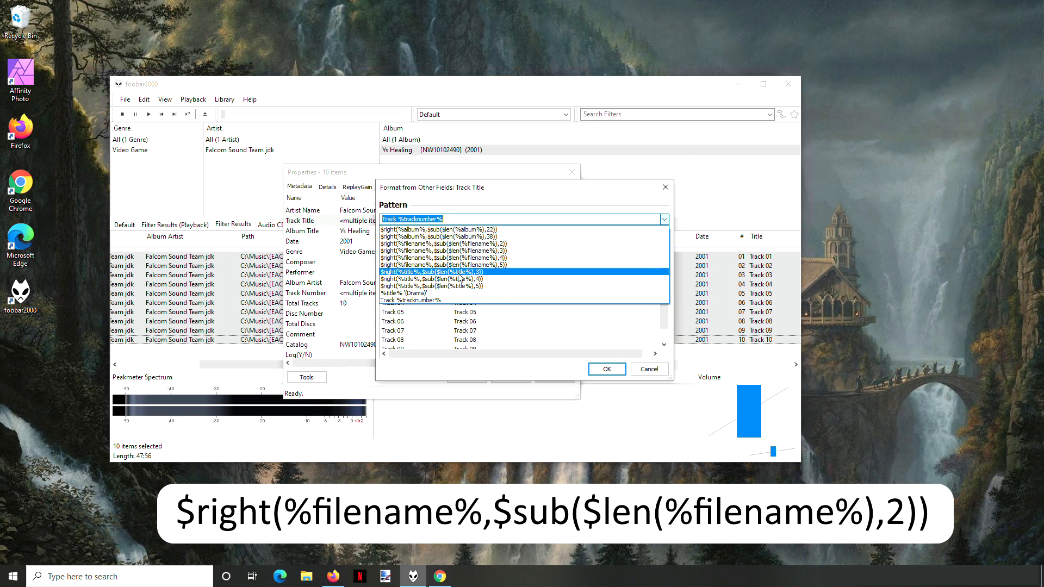
pyautogui.click(433, 272)
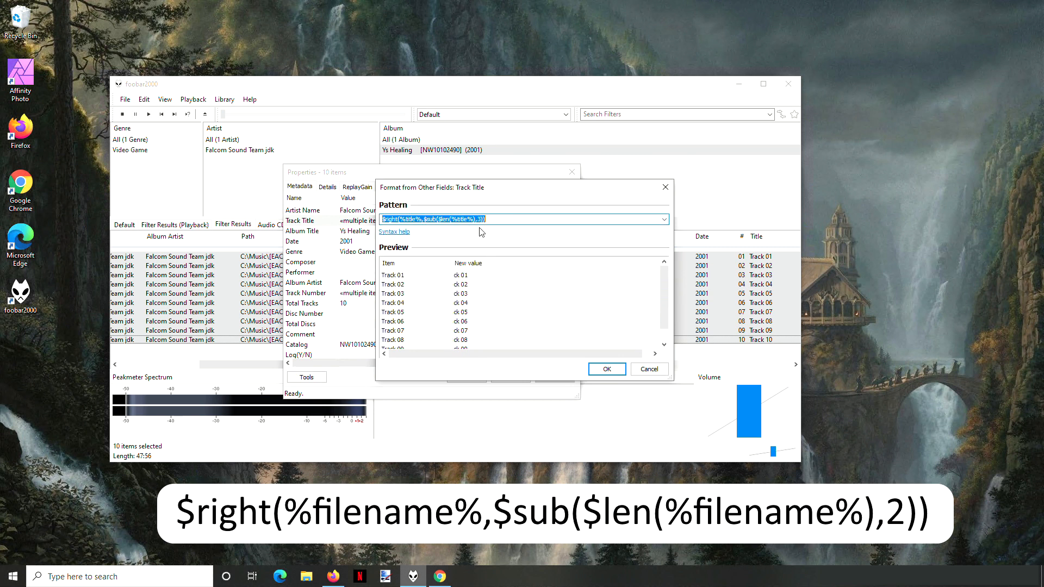
pyautogui.click(662, 218)
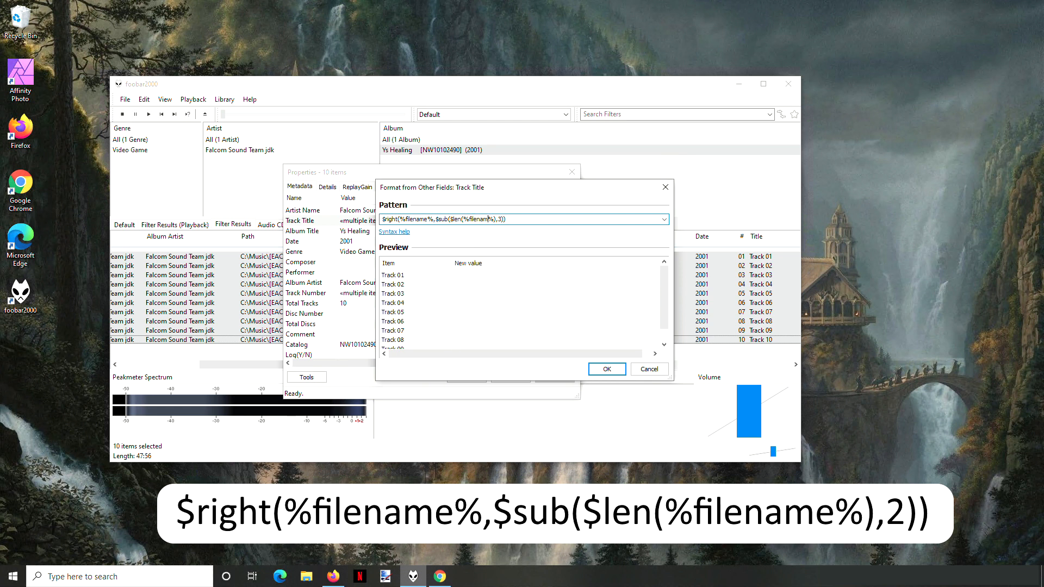
# Step: Set the $right/%filename% cut length to 10 so titles drop the leading numbers, and confirm for all tracks
pyautogui.click(509, 218)
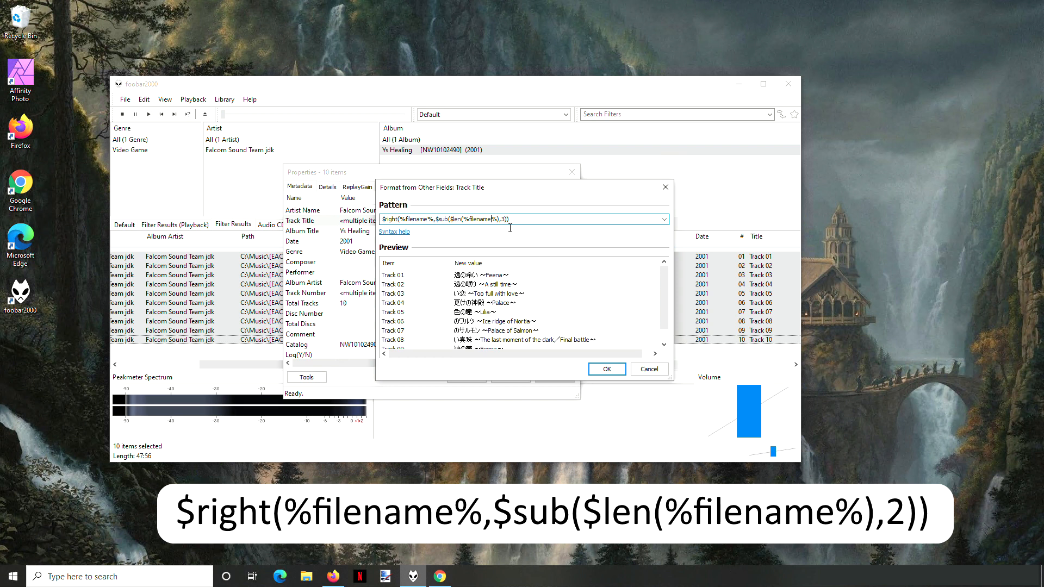
pyautogui.write('1')
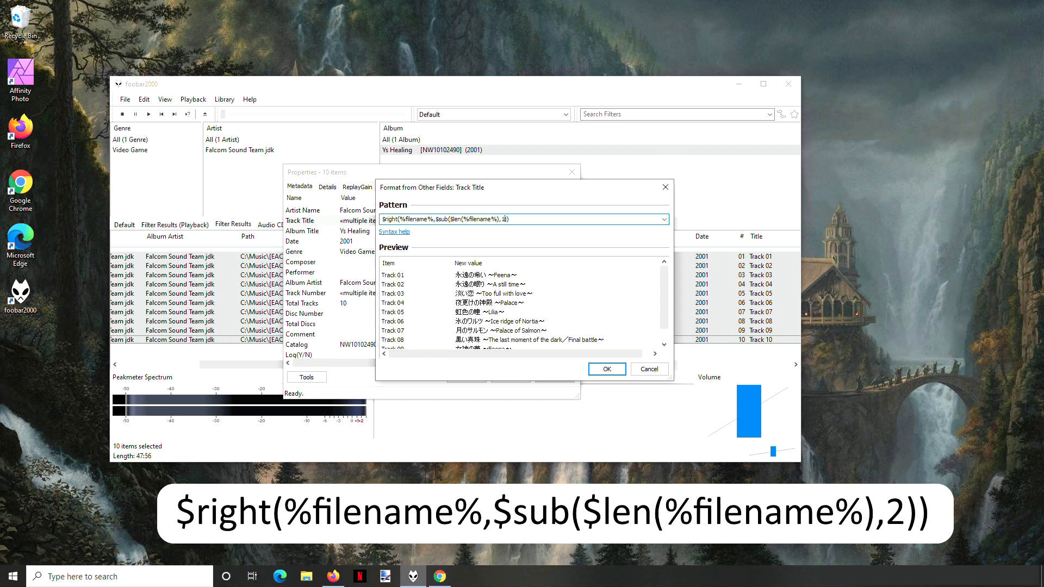
pyautogui.write('0')
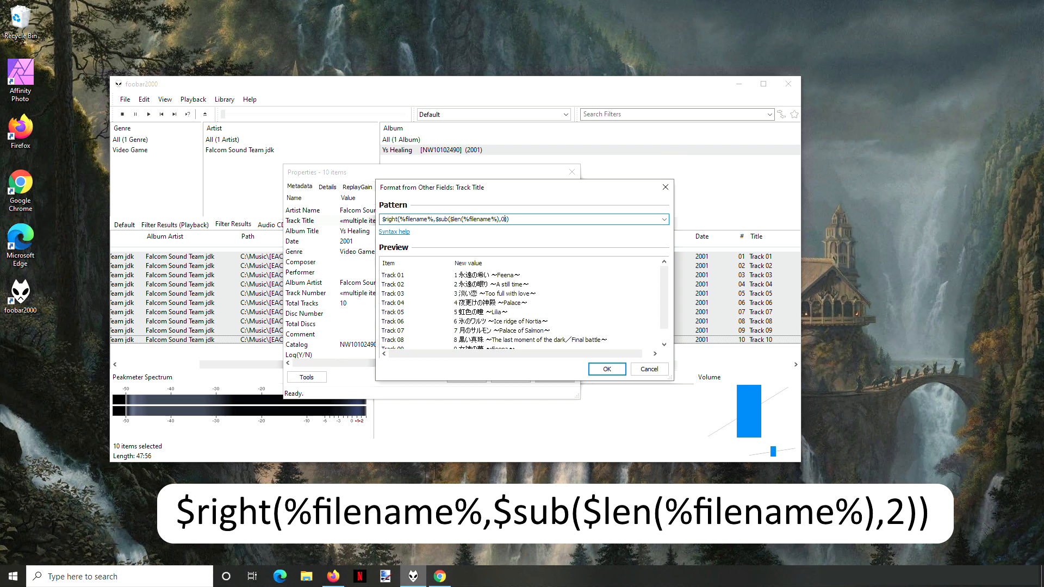
pyautogui.moveTo(717, 293)
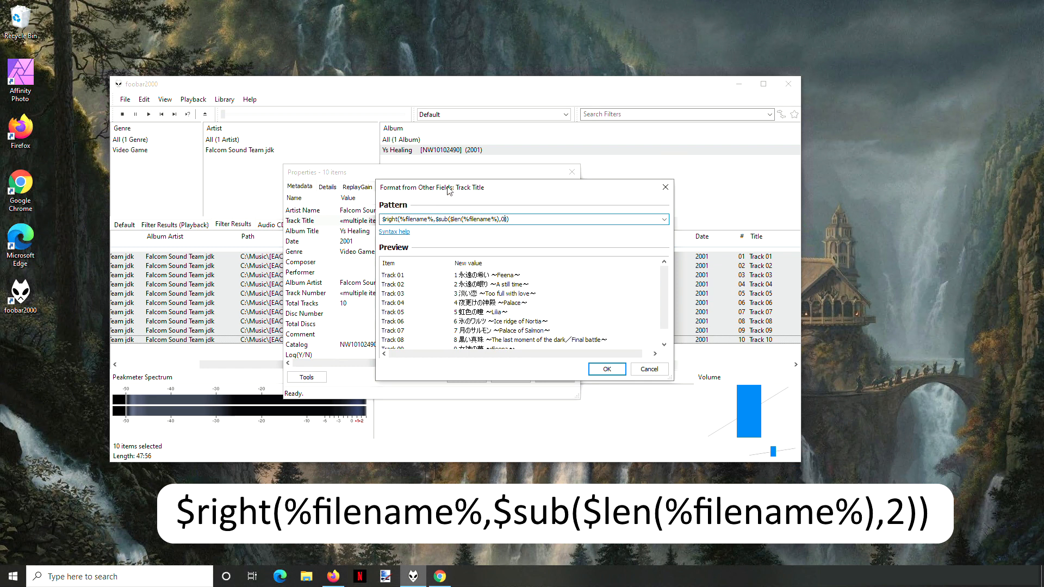
pyautogui.moveTo(414, 239)
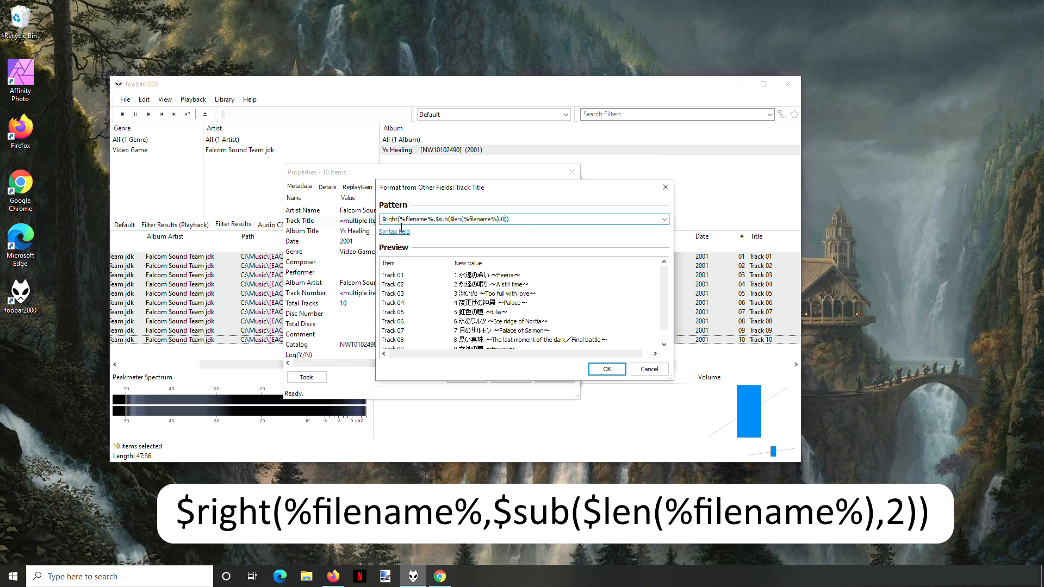
pyautogui.moveTo(431, 232)
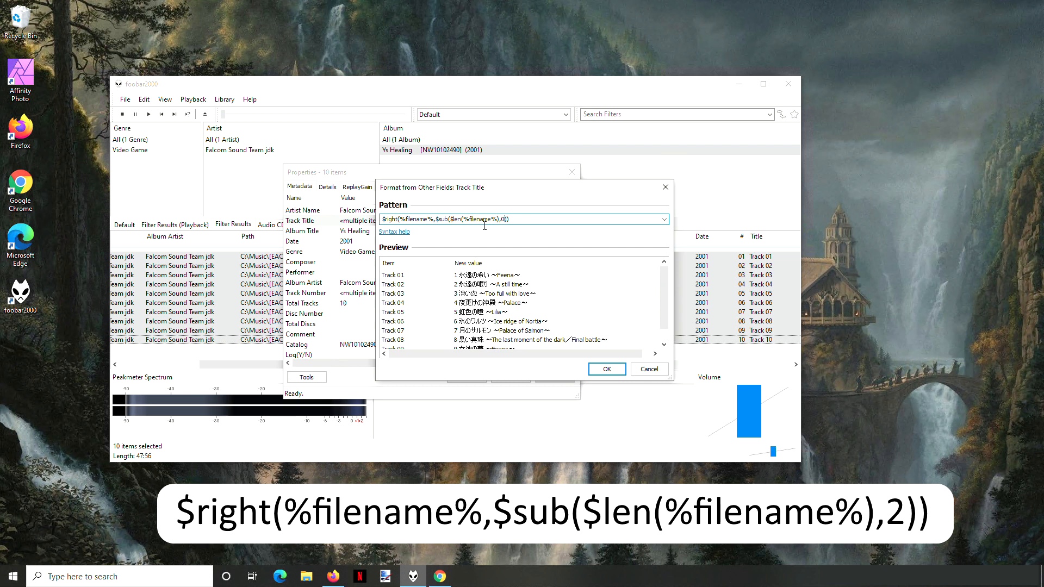
pyautogui.moveTo(508, 227)
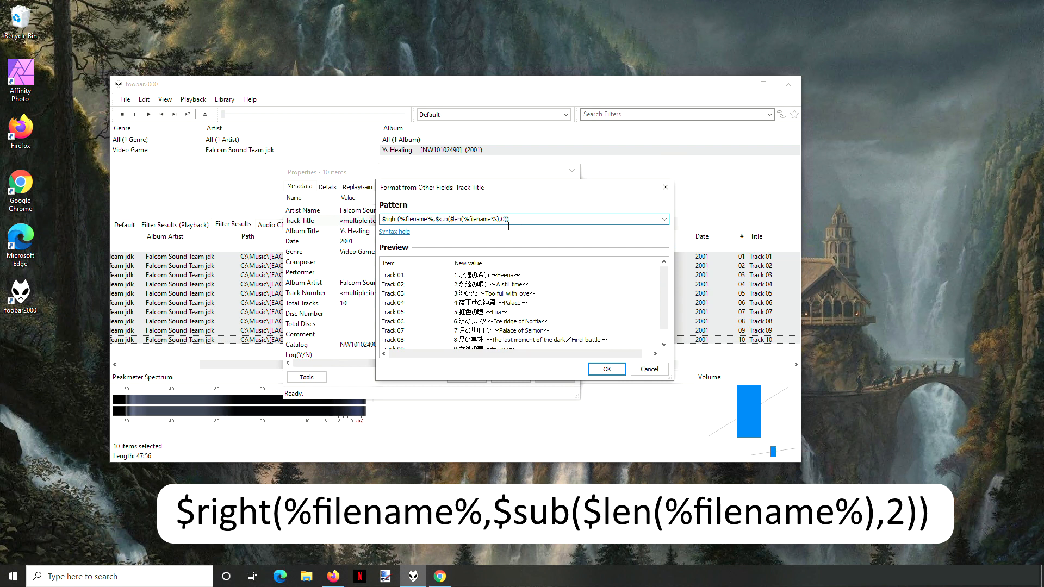
pyautogui.moveTo(577, 244)
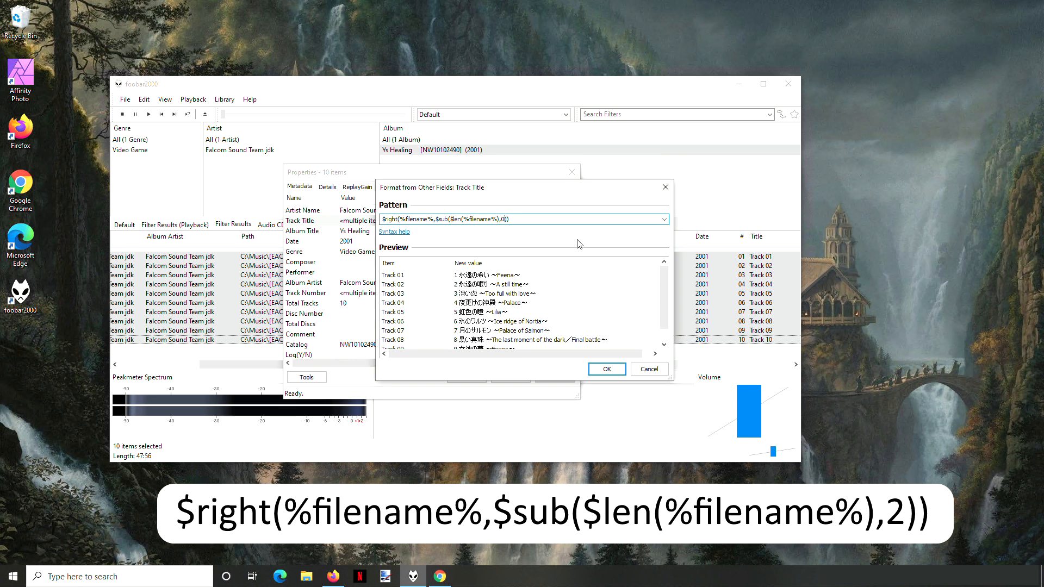
pyautogui.scroll(-3)
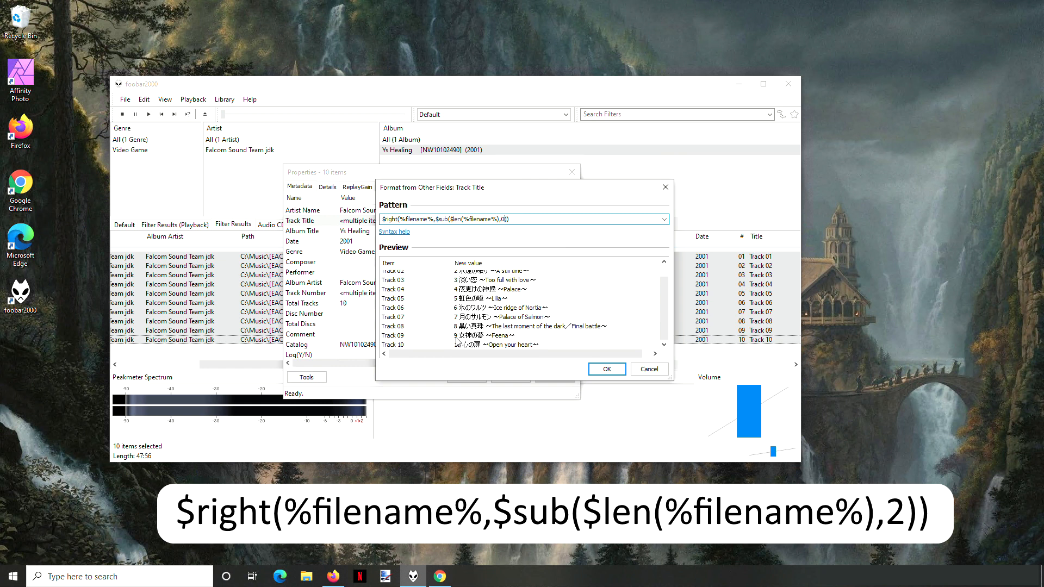
pyautogui.moveTo(473, 351)
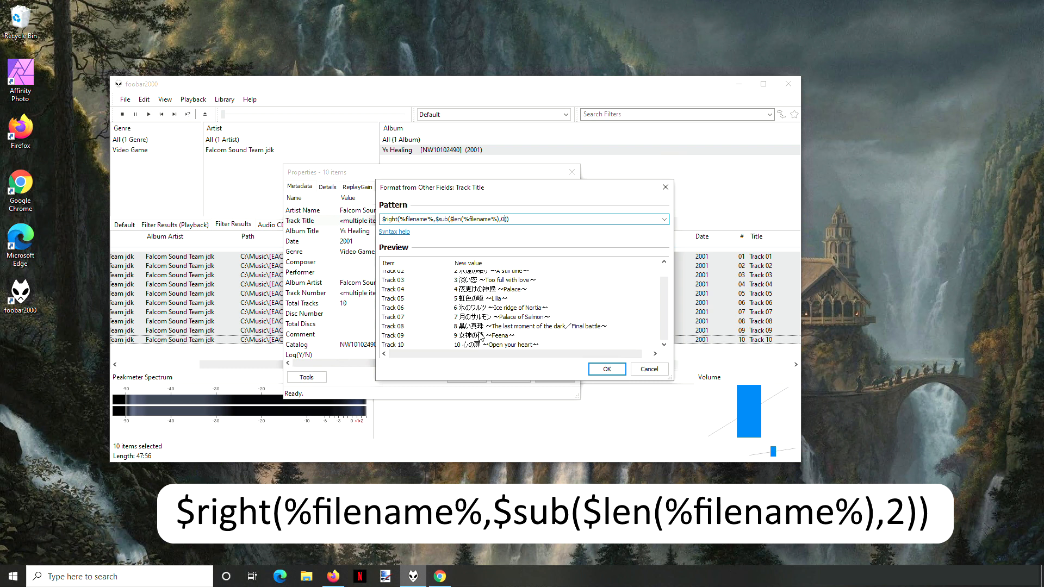
pyautogui.moveTo(499, 335)
pyautogui.write('2')
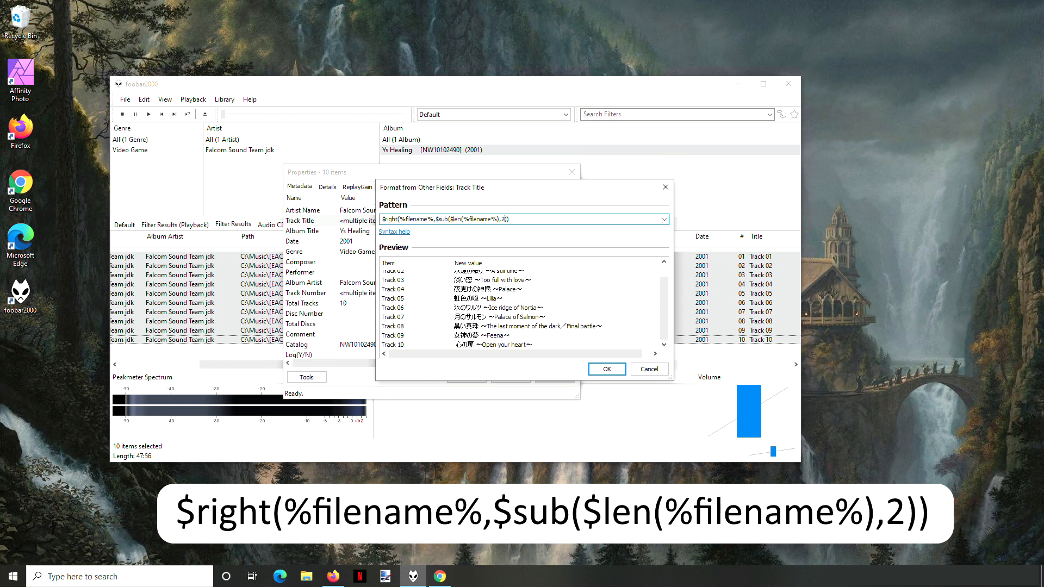
pyautogui.scroll(3)
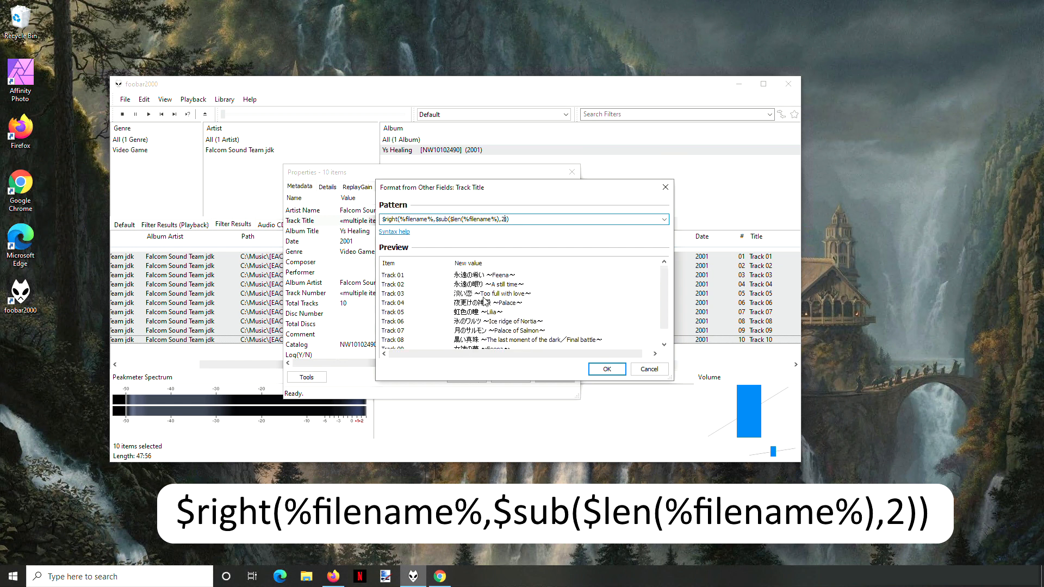
pyautogui.scroll(-3)
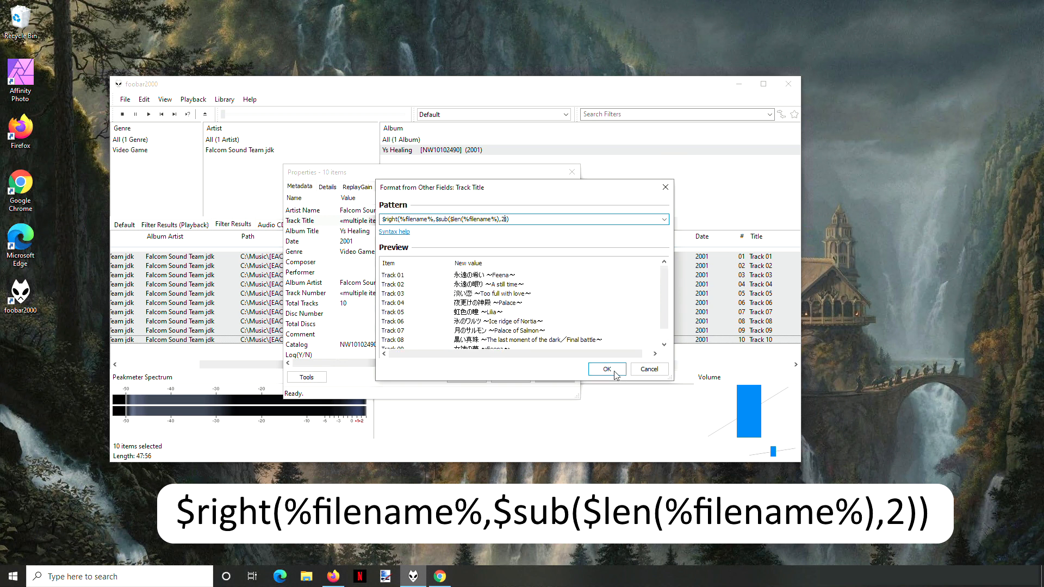
pyautogui.click(606, 369)
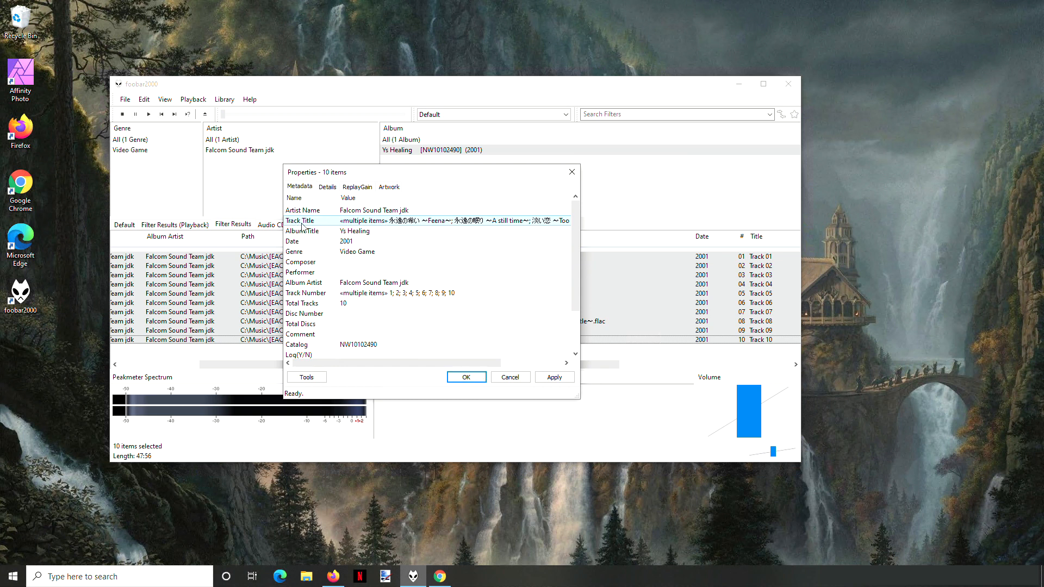
# Step: Remove redundant spaces, review each track's Japanese title individually, and close the properties
pyautogui.rightClick(467, 221)
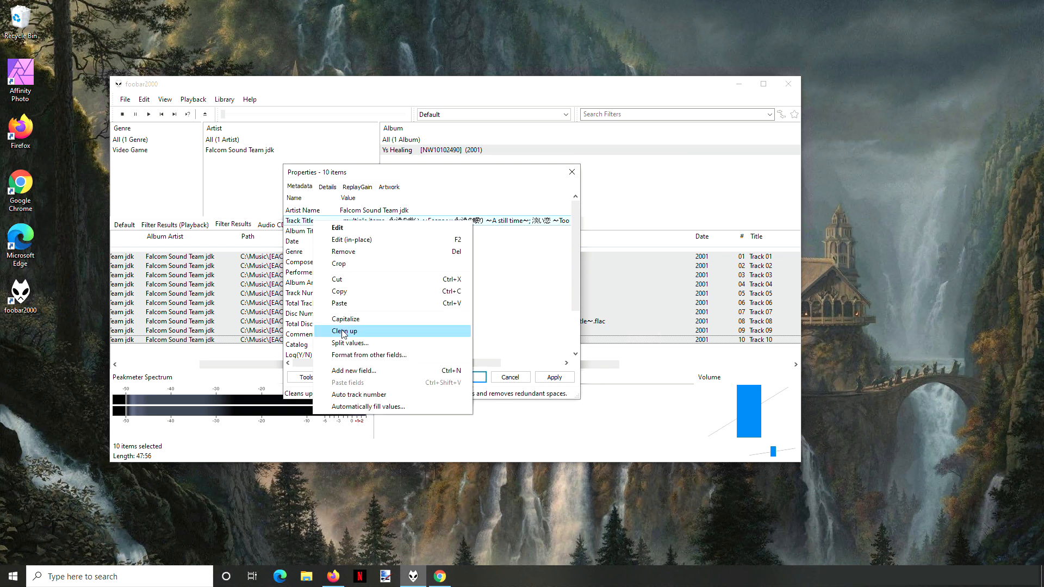
pyautogui.click(345, 331)
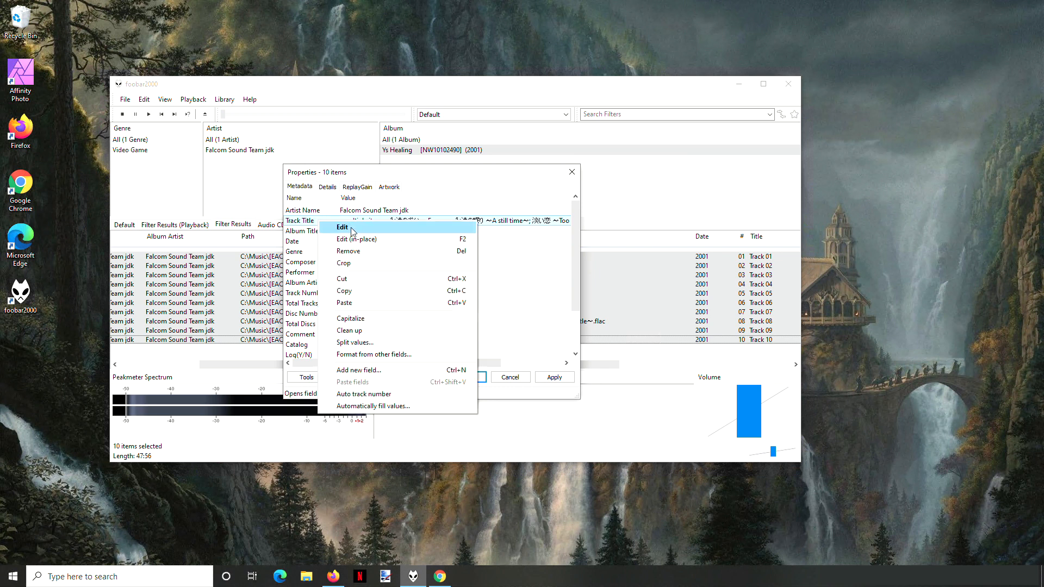
pyautogui.click(343, 227)
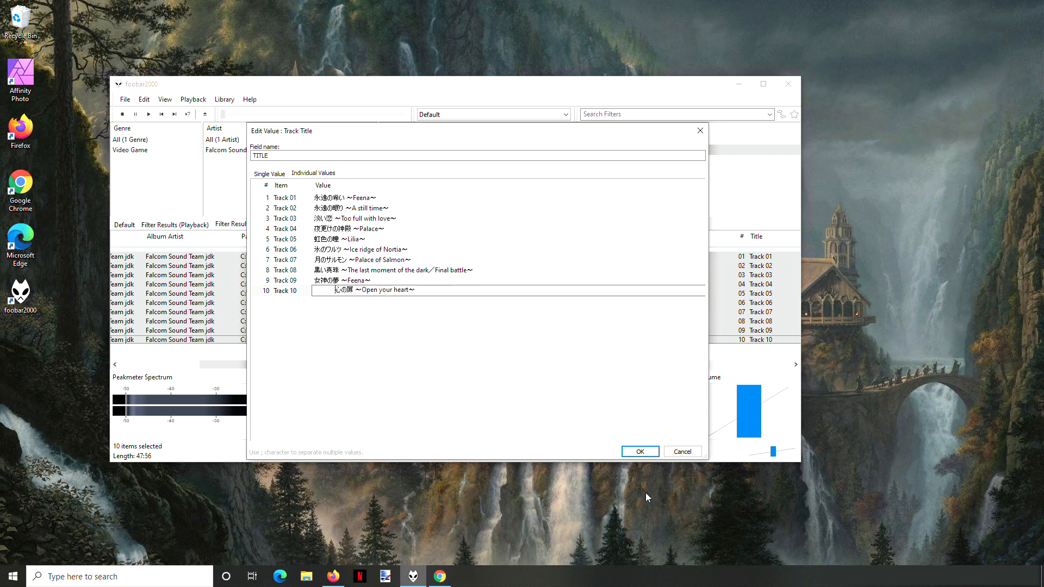
pyautogui.click(638, 451)
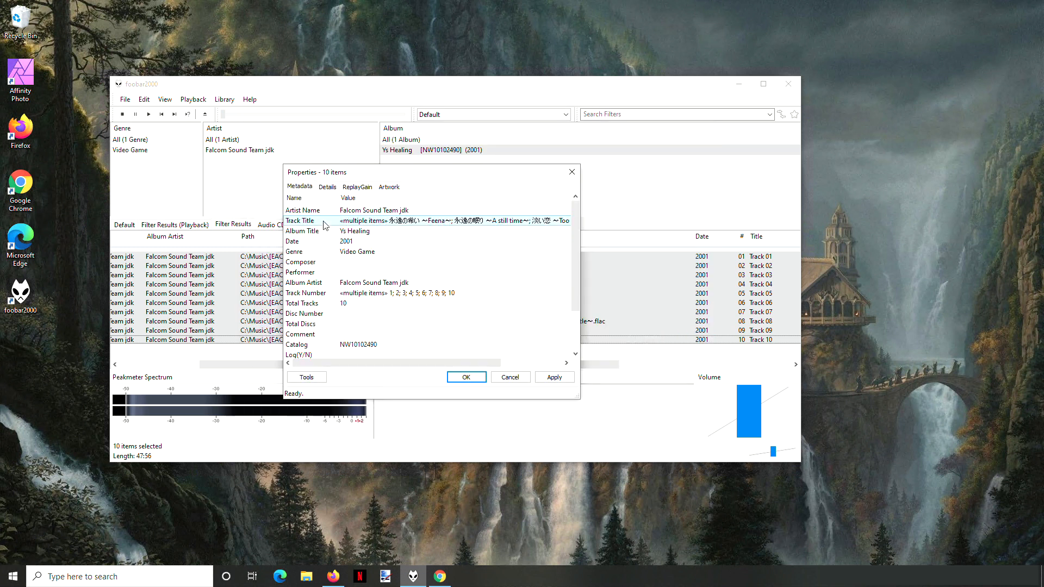
pyautogui.moveTo(364, 327)
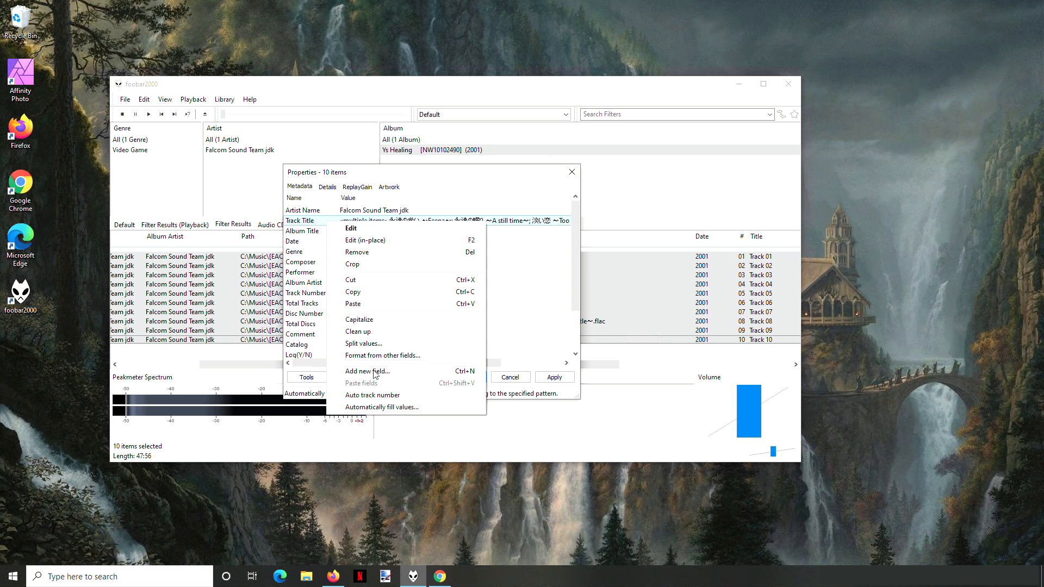
pyautogui.click(351, 229)
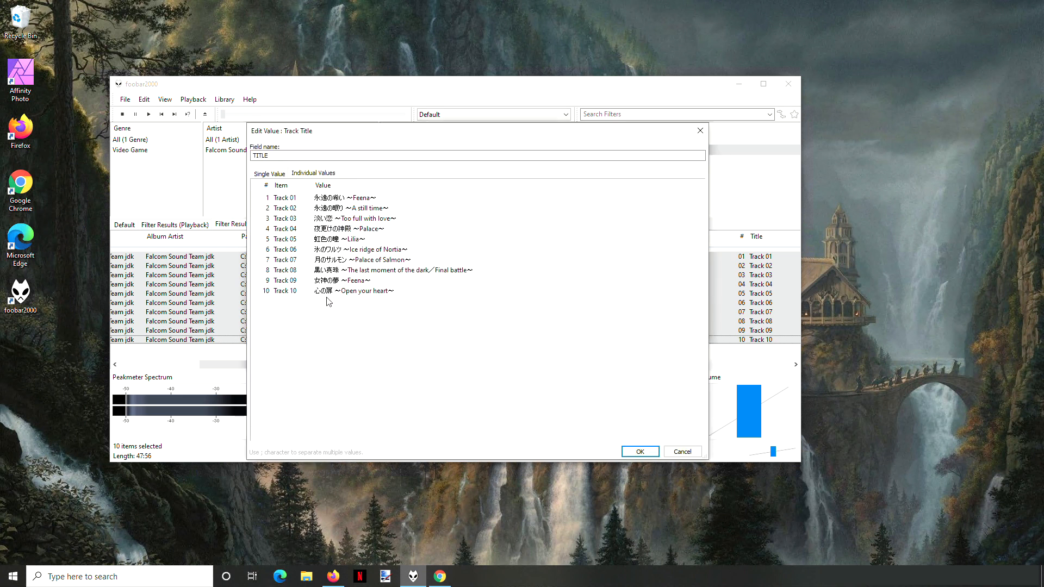
pyautogui.click(638, 451)
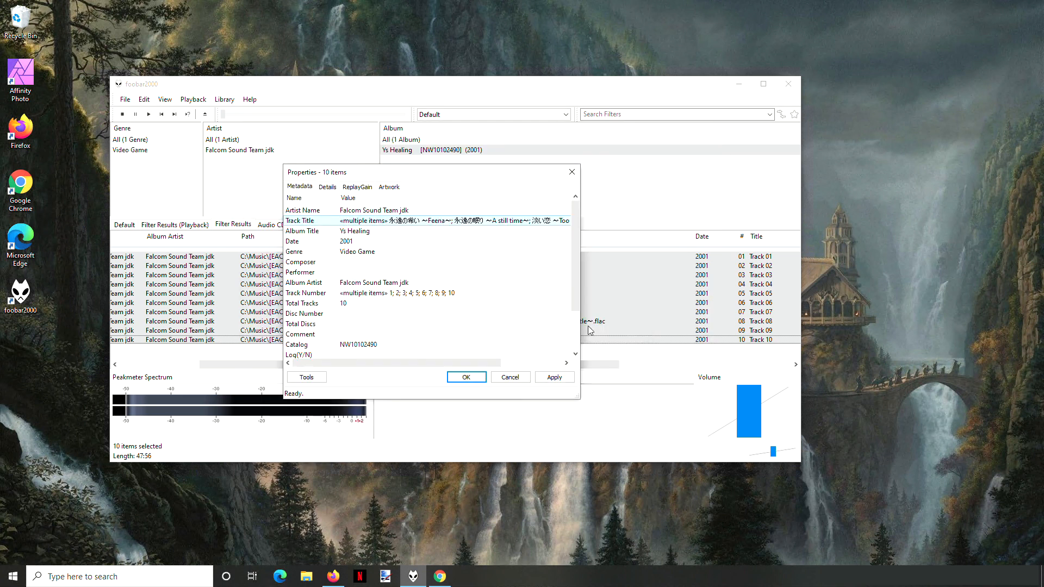
pyautogui.click(465, 377)
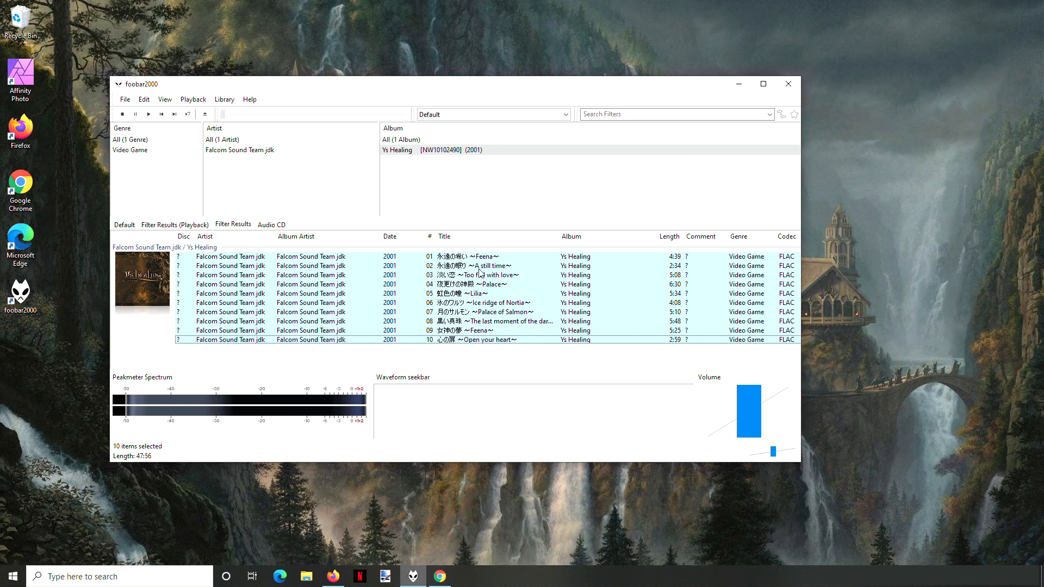
# Step: Select the first track in the list and bring up the Chrome browser
pyautogui.click(466, 265)
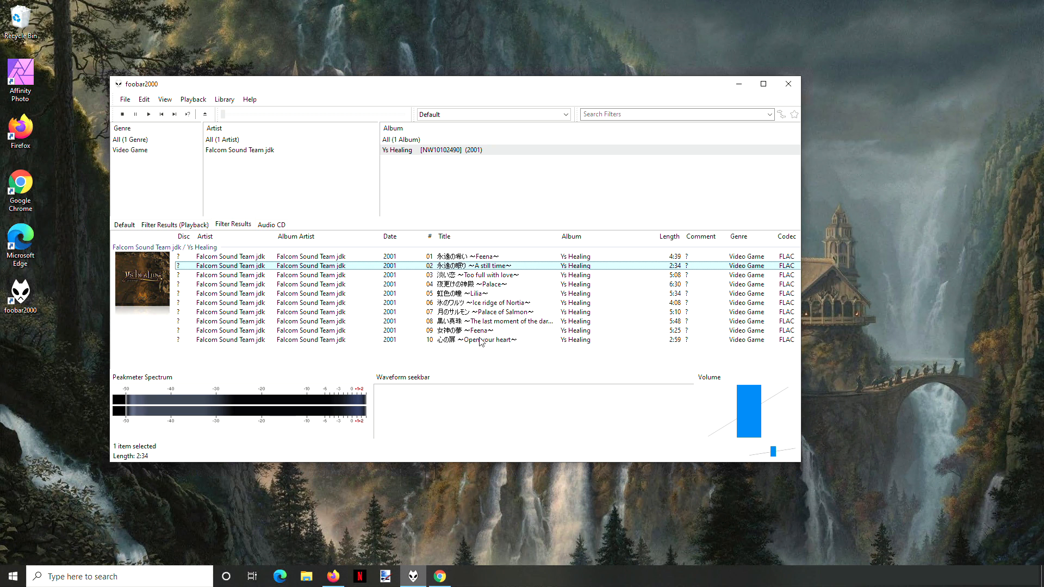
pyautogui.moveTo(496, 241)
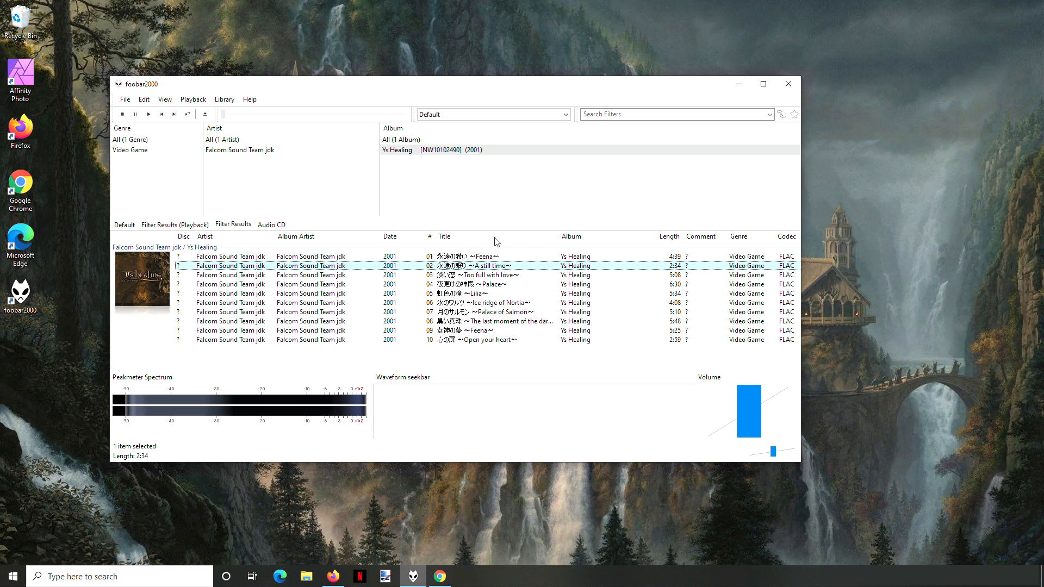
pyautogui.click(467, 256)
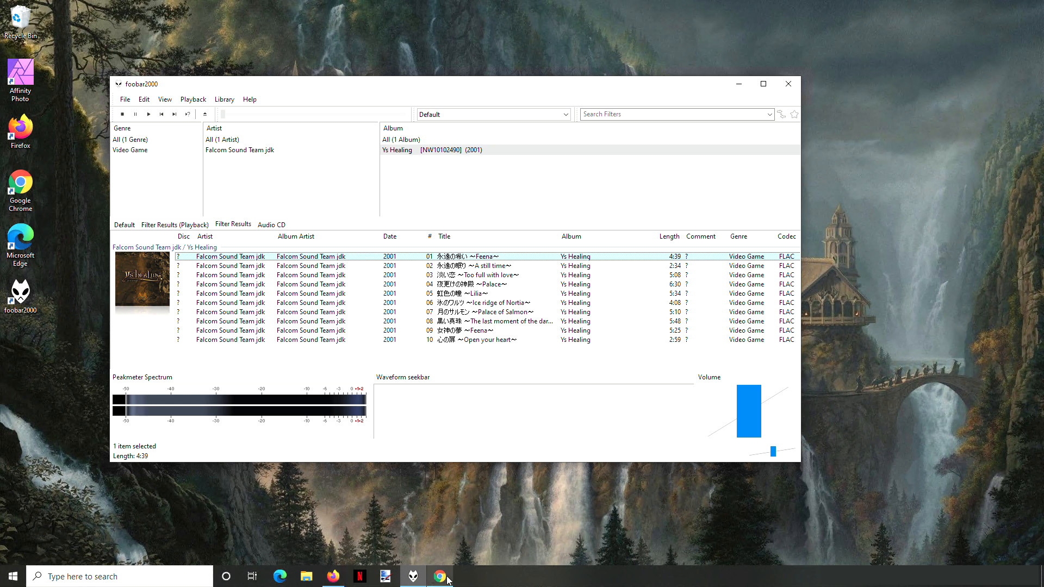
pyautogui.click(439, 576)
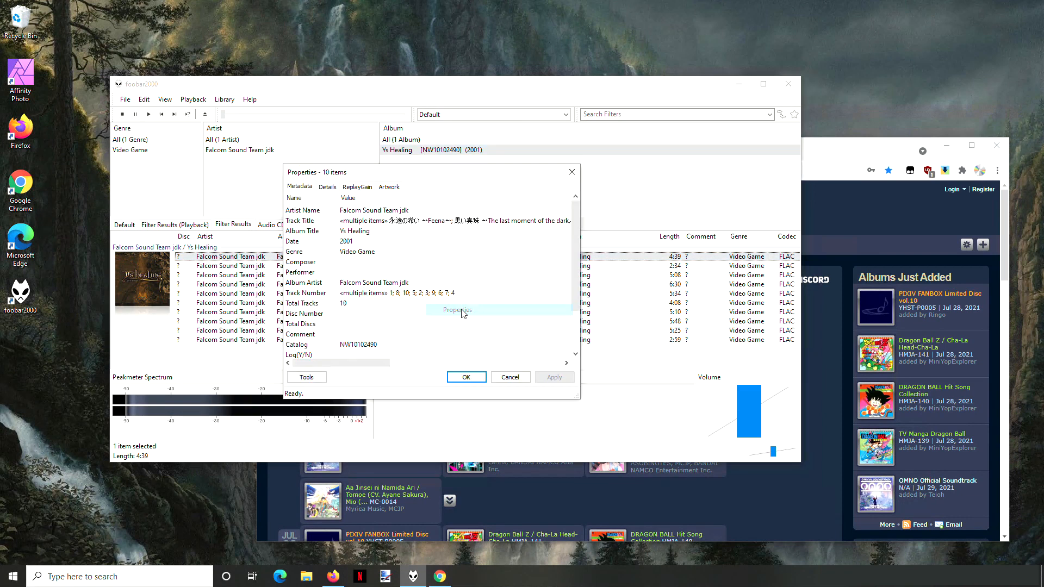
# Step: Select the catalog number NW10102490 for copying and close the properties
pyautogui.doubleClick(358, 345)
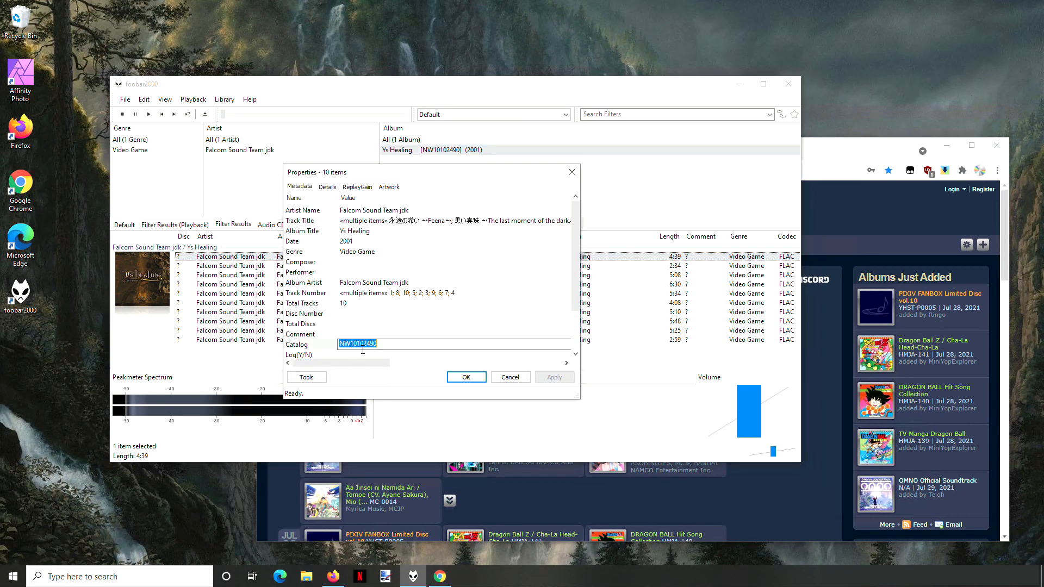
pyautogui.click(466, 377)
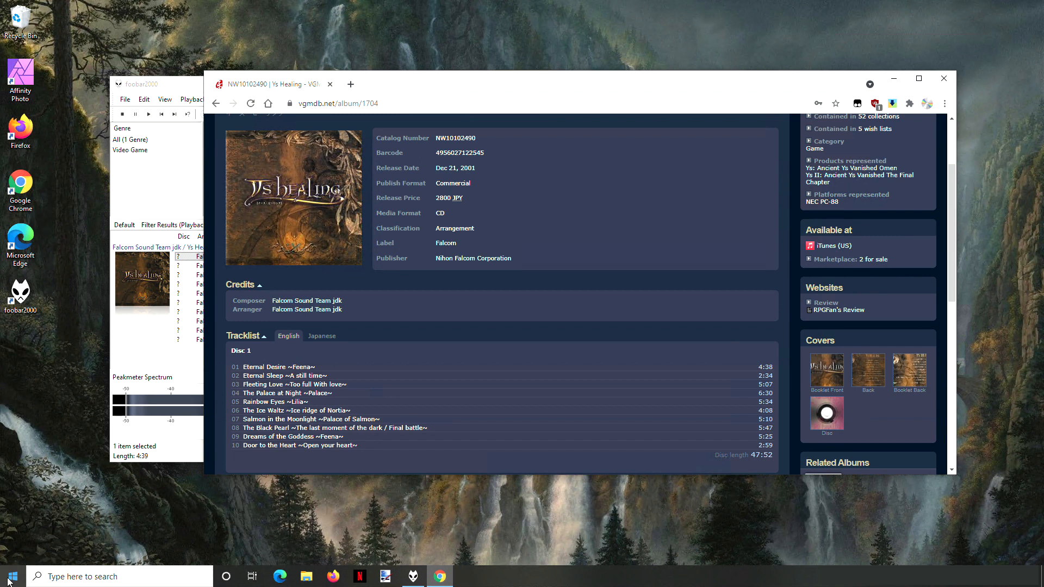
# Step: Launch Notepad++ from the Start menu to hold the copied English tracklist
pyautogui.click(8, 576)
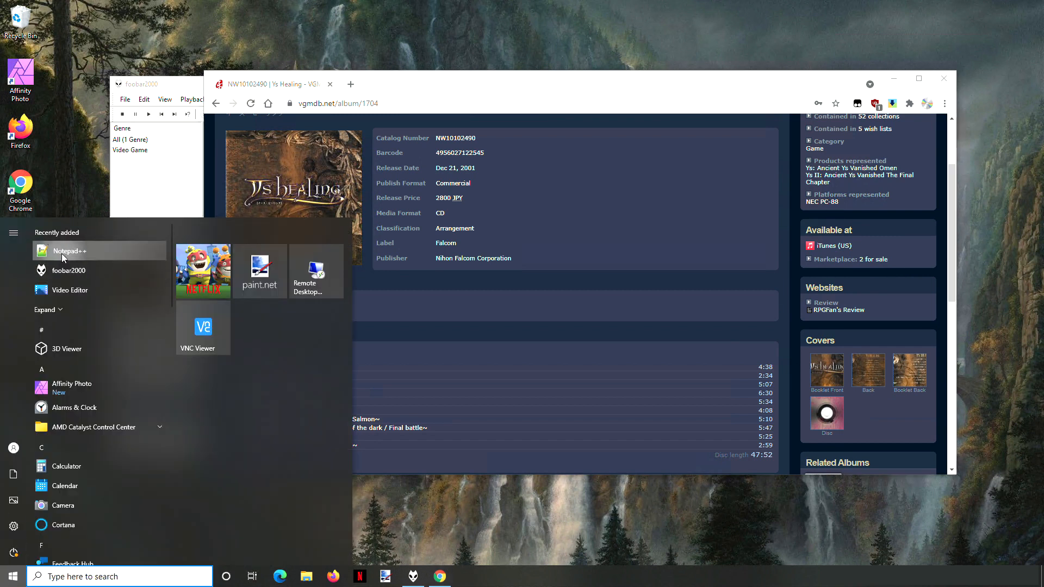
pyautogui.click(70, 251)
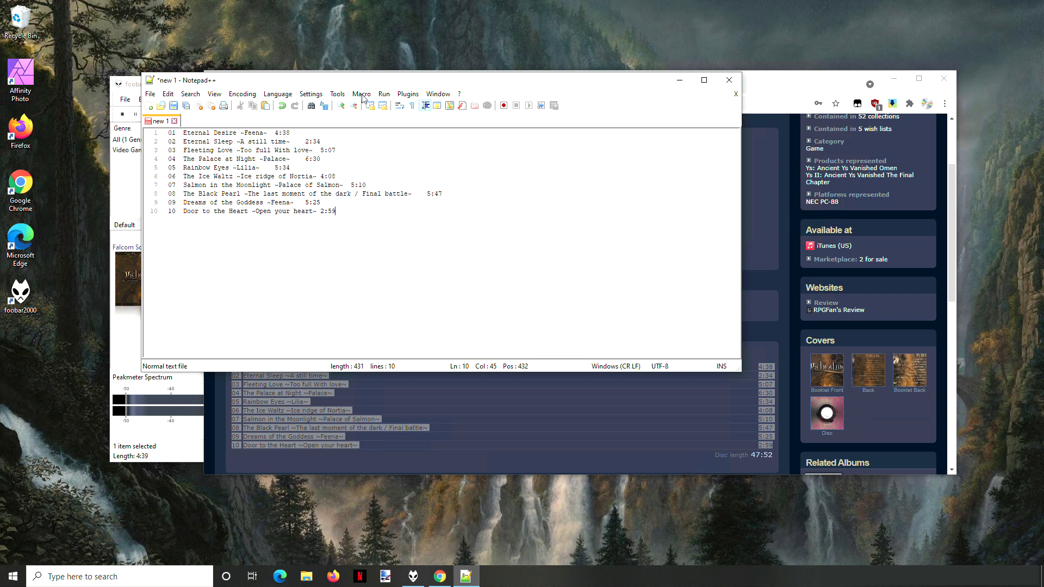
# Step: Run the VGMdb Track Format macro to strip numbers and durations, then select all ten English titles
pyautogui.click(361, 93)
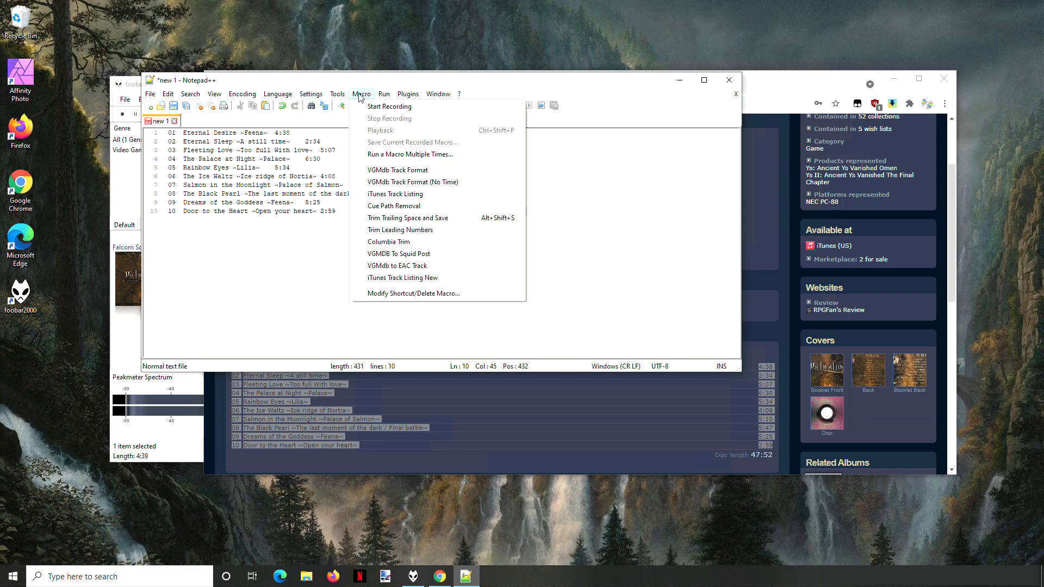
pyautogui.moveTo(417, 169)
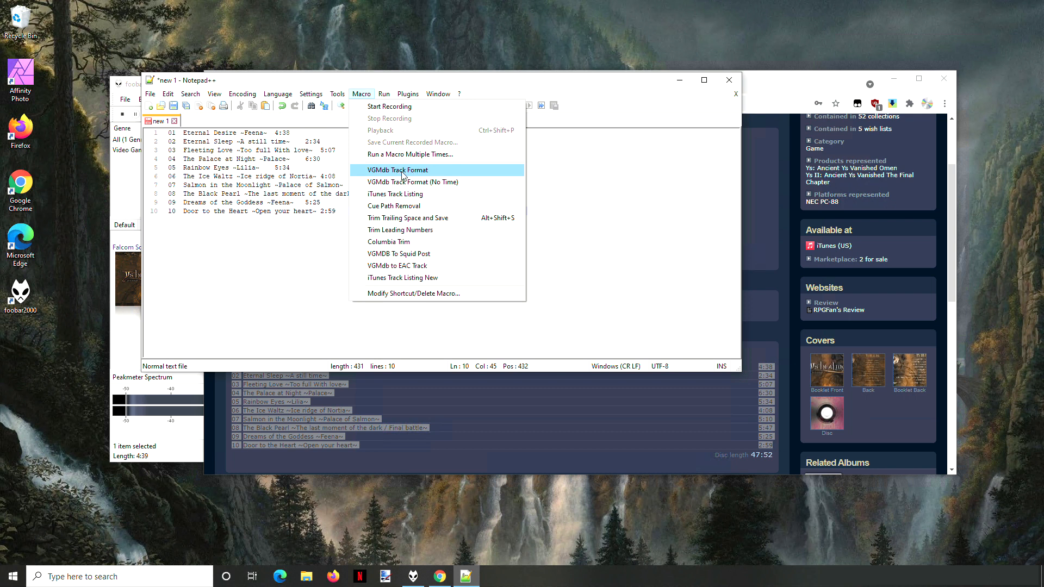
pyautogui.click(398, 170)
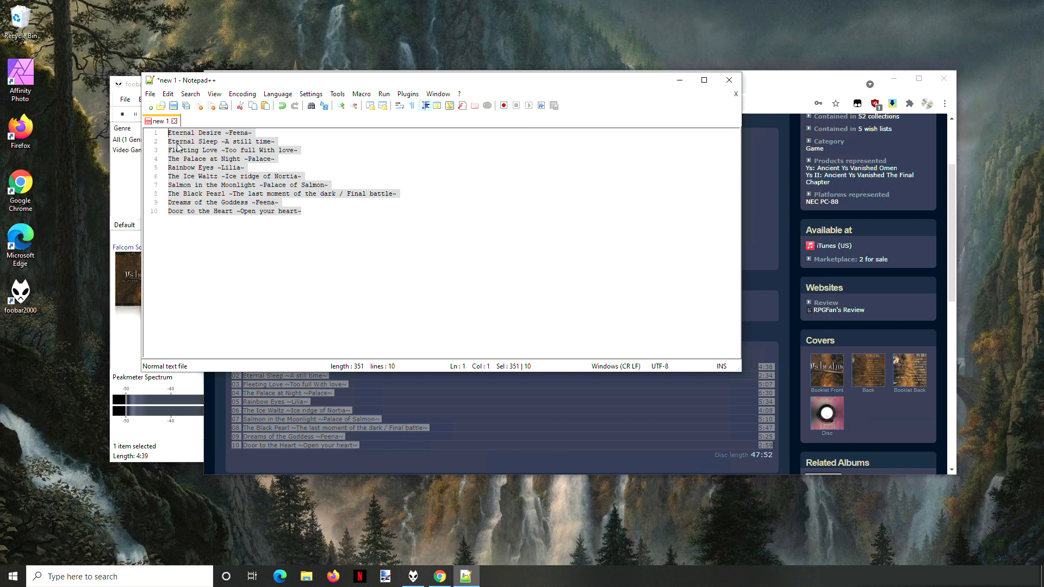
pyautogui.click(322, 142)
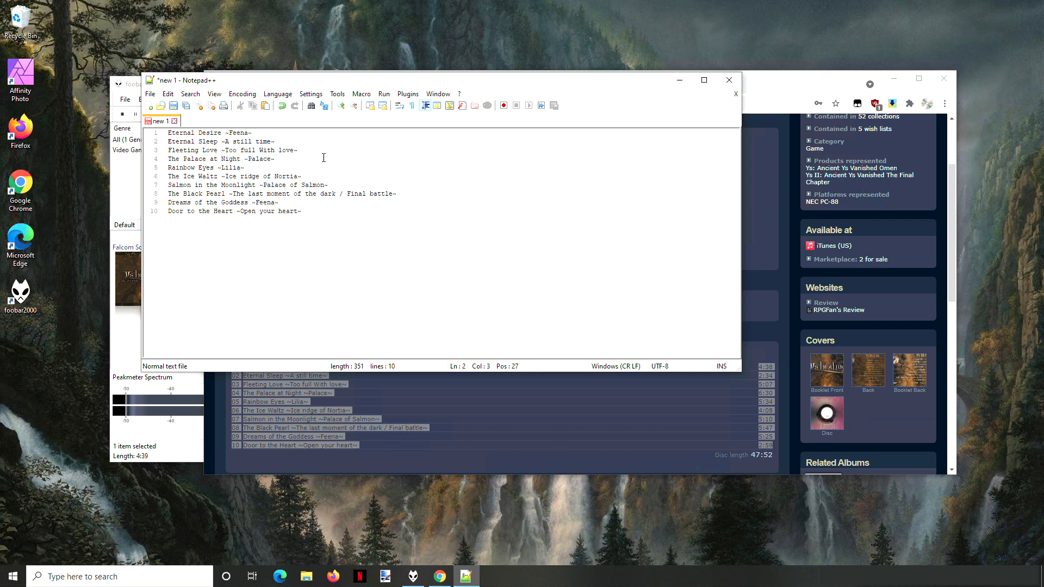
pyautogui.press('ctrl+a')
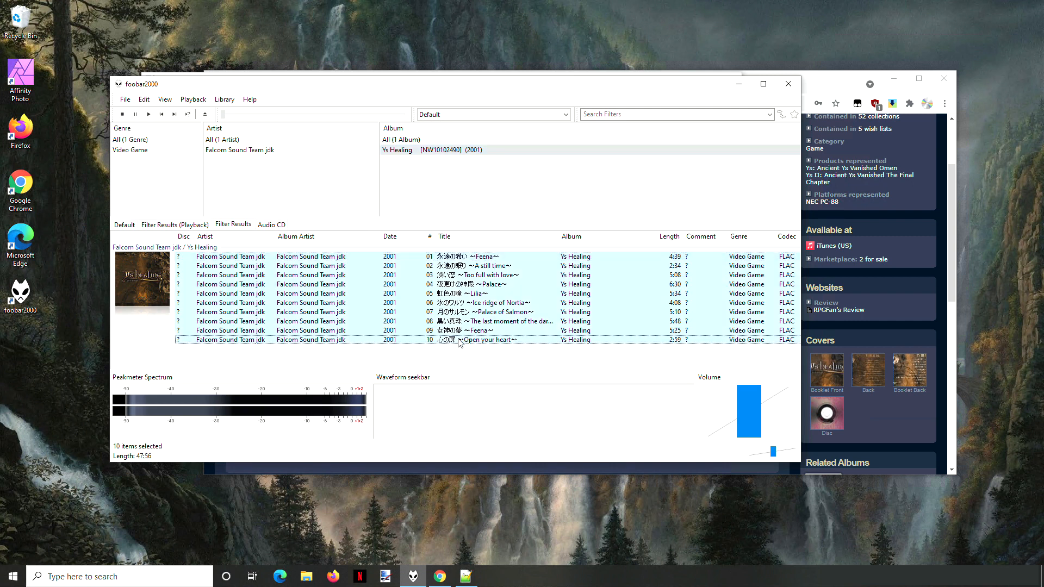
# Step: Open the ten tracks' properties and start Automatically Fill Values on Track Title
pyautogui.rightClick(459, 339)
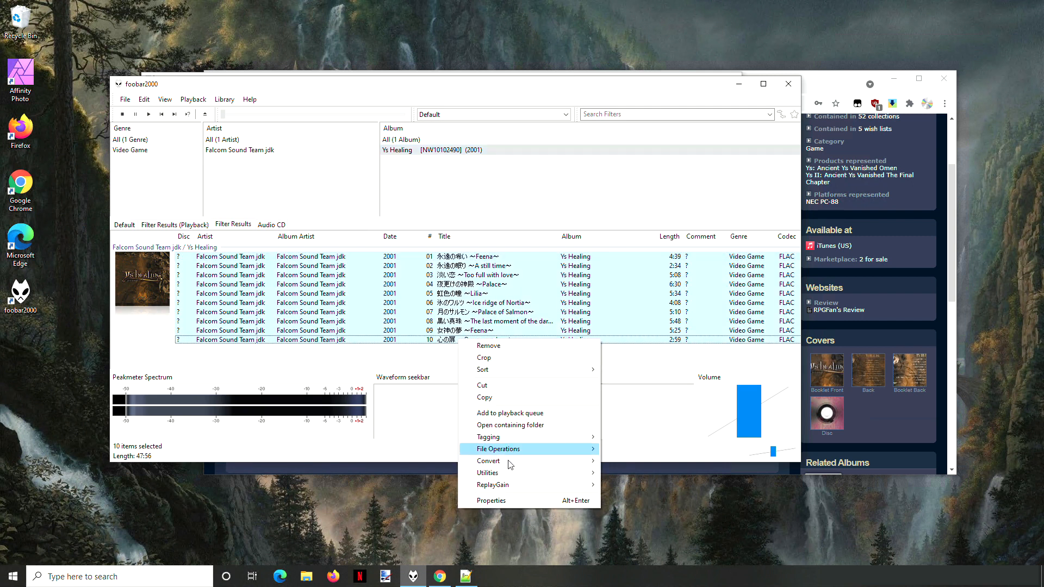
pyautogui.click(490, 500)
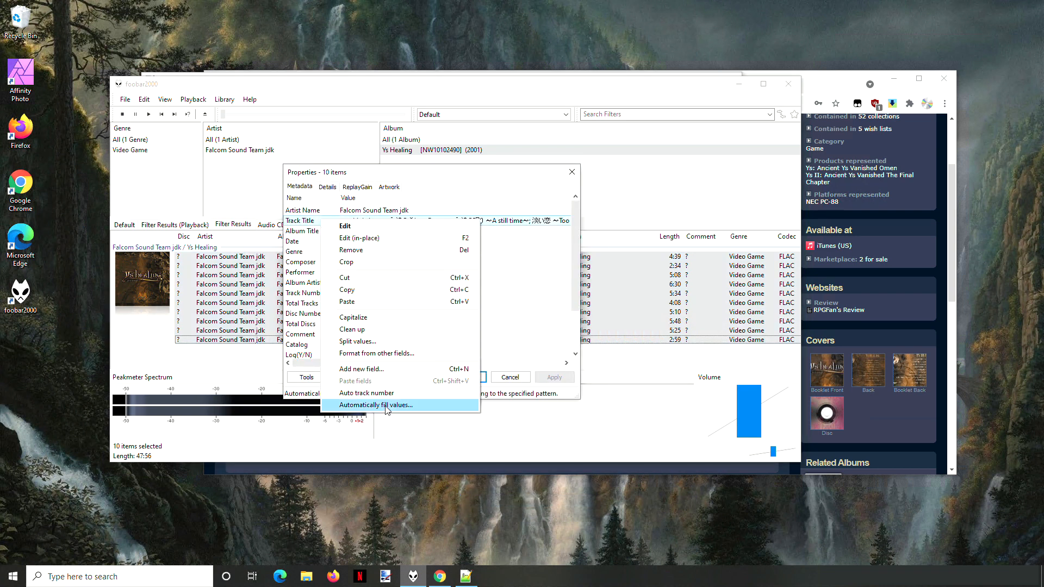
pyautogui.moveTo(400, 410)
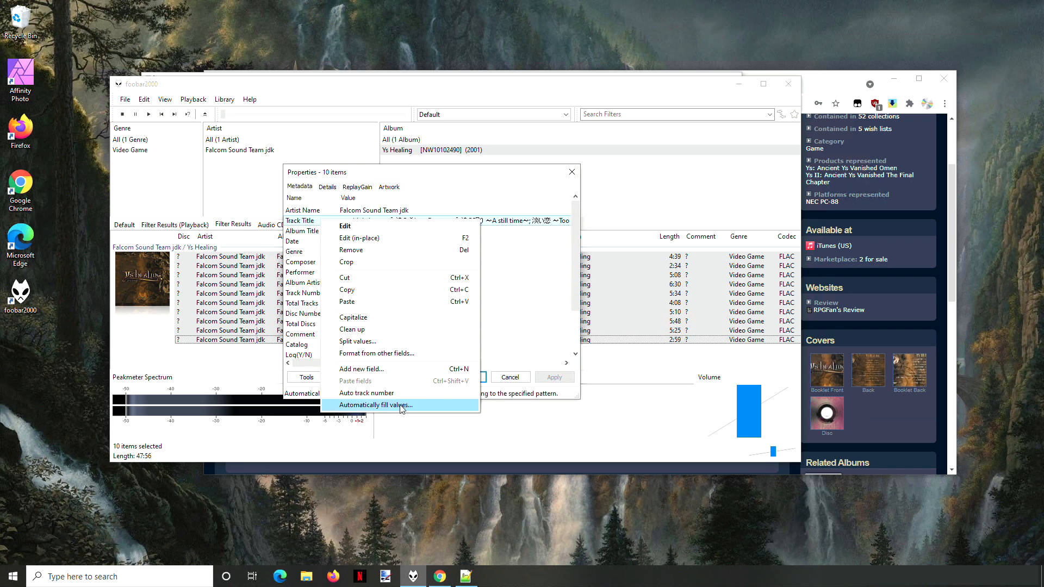
pyautogui.click(375, 405)
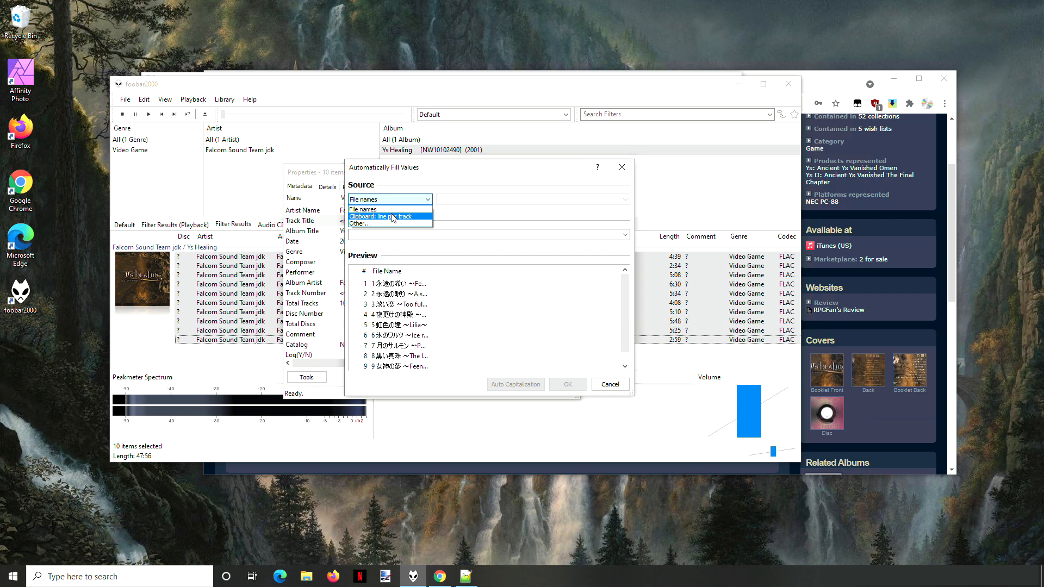
# Step: Fill %title% from the clipboard, one line per track, and save the new English titles in Properties
pyautogui.click(389, 215)
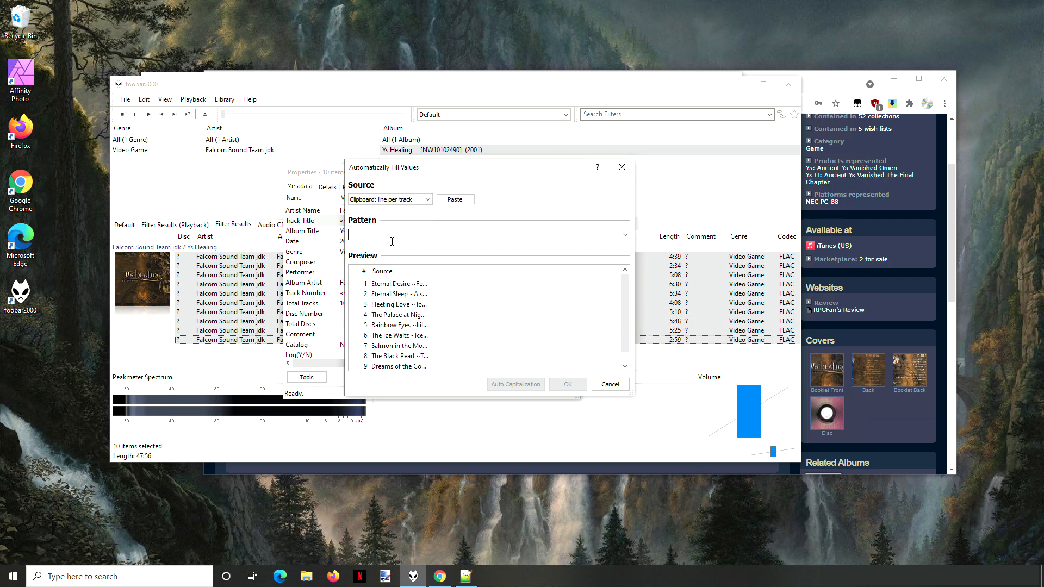
pyautogui.write('%title%')
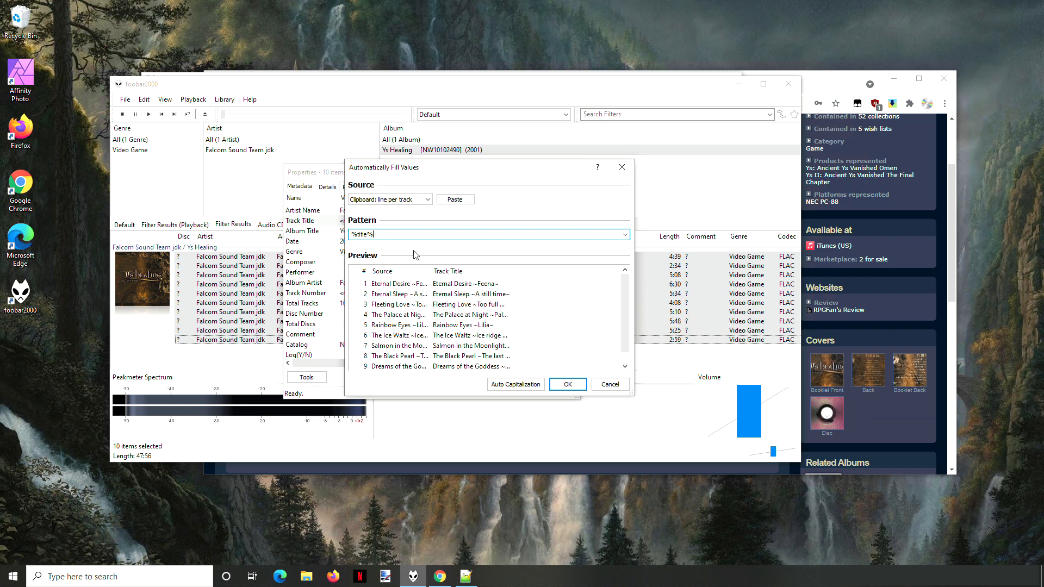
pyautogui.moveTo(593, 357)
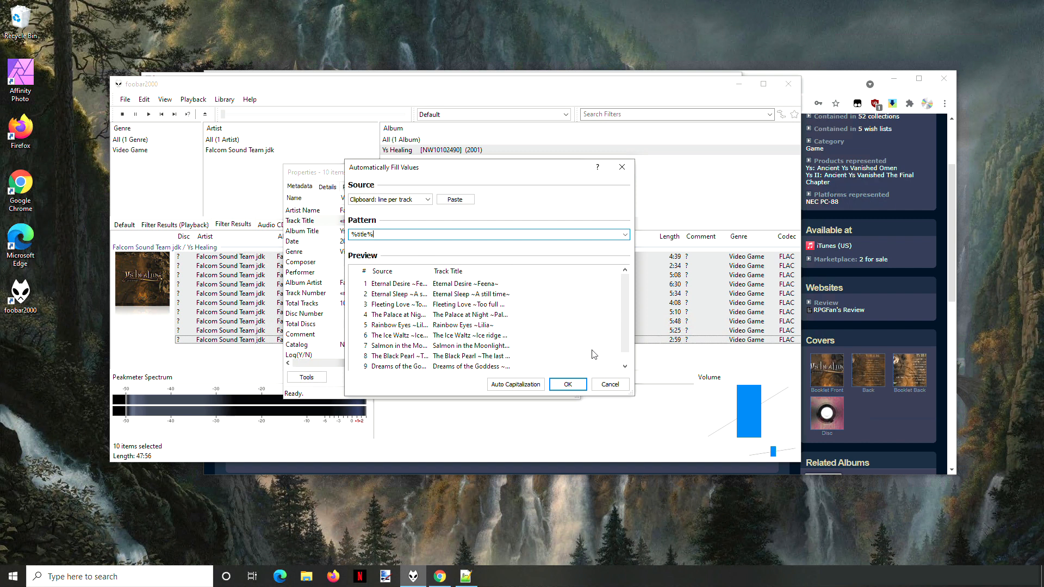
pyautogui.click(566, 384)
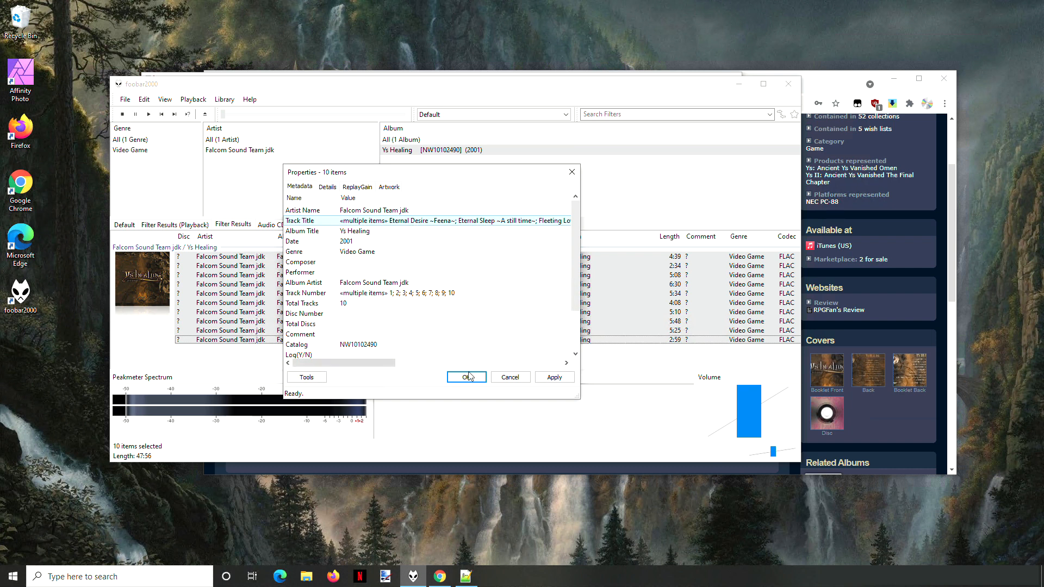
pyautogui.click(467, 377)
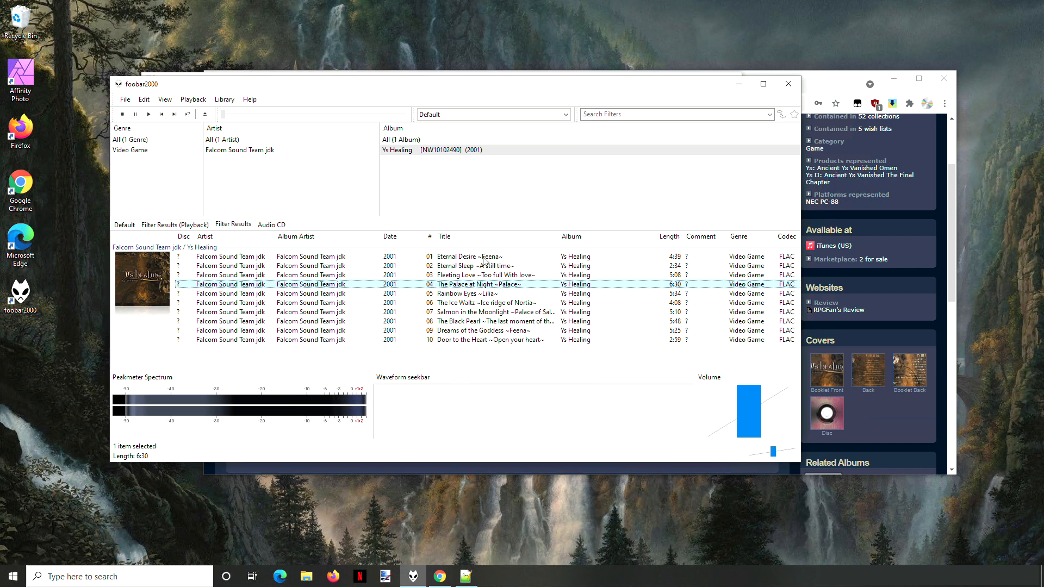
pyautogui.click(470, 256)
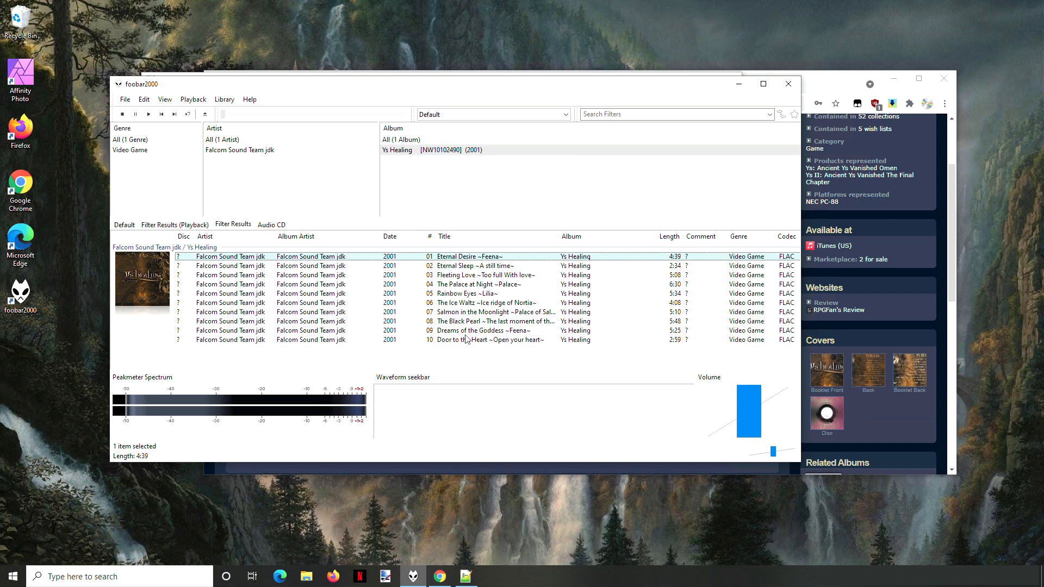